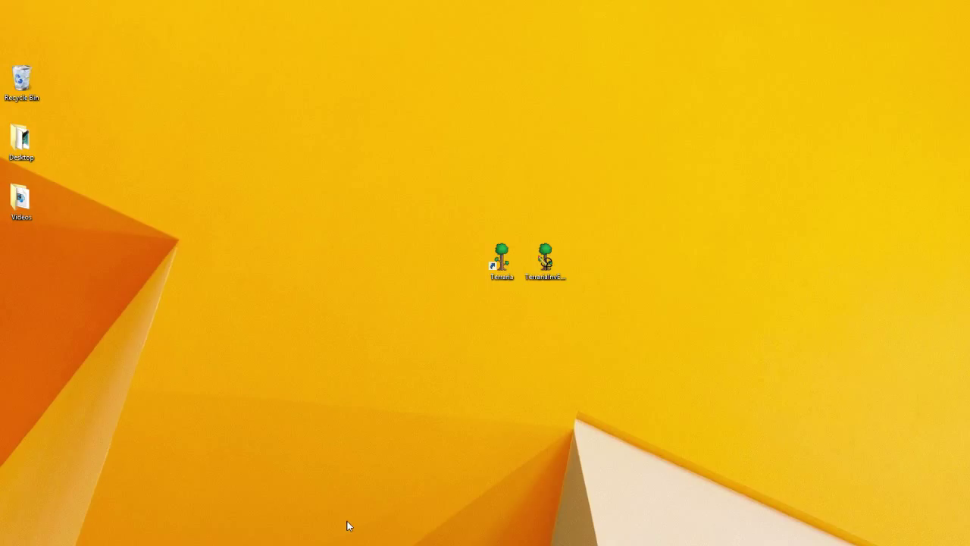
{"action": "mouse_move", "coordinate": [580, 257]}
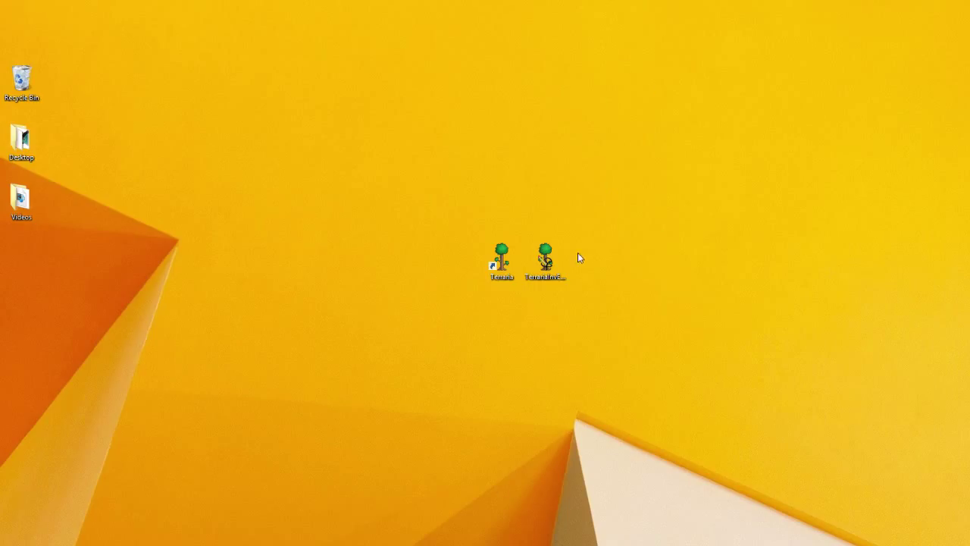
{"action": "mouse_move", "coordinate": [627, 277]}
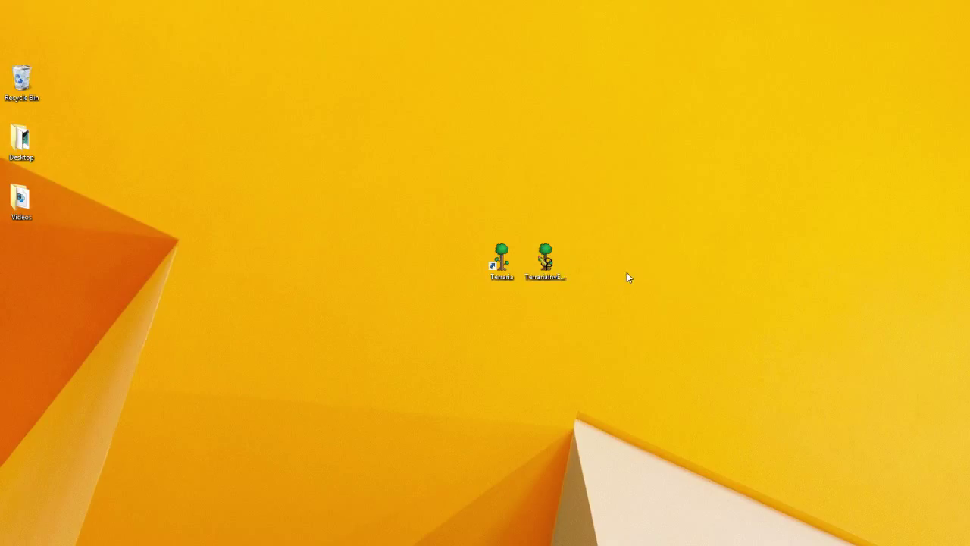
Launch Terraria Inventory Edit v5.7.2 from its desktop shortcut.
{"action": "left_click", "coordinate": [501, 262]}
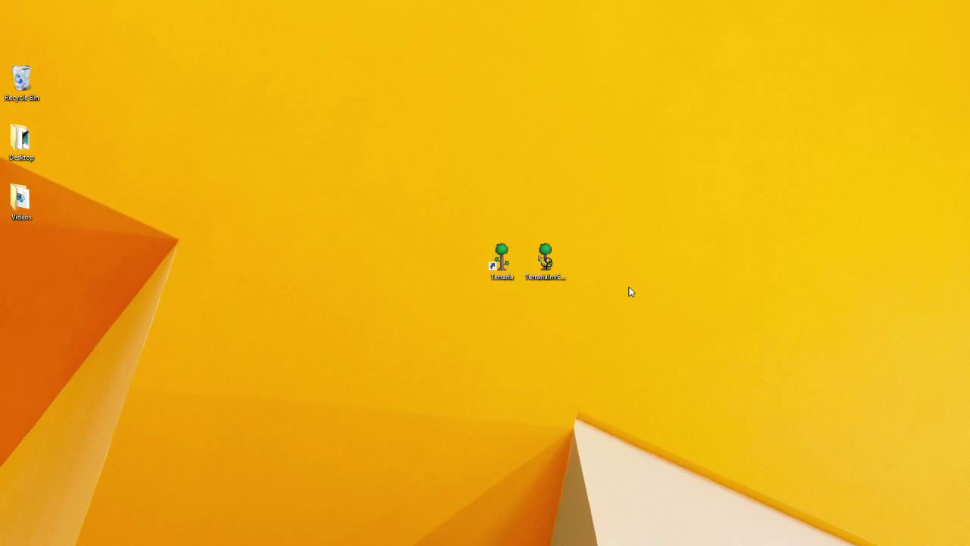
{"action": "left_click", "coordinate": [545, 261]}
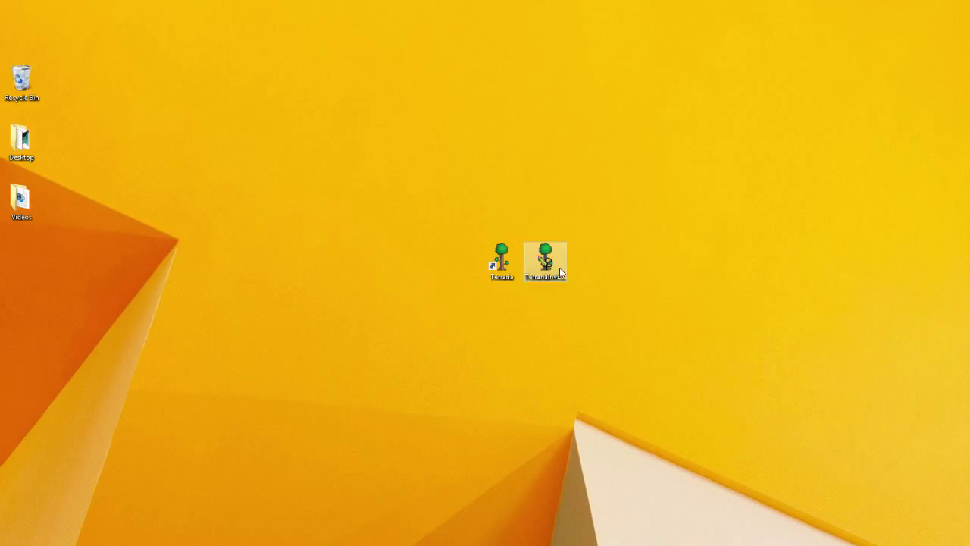
{"action": "double_click", "coordinate": [545, 256]}
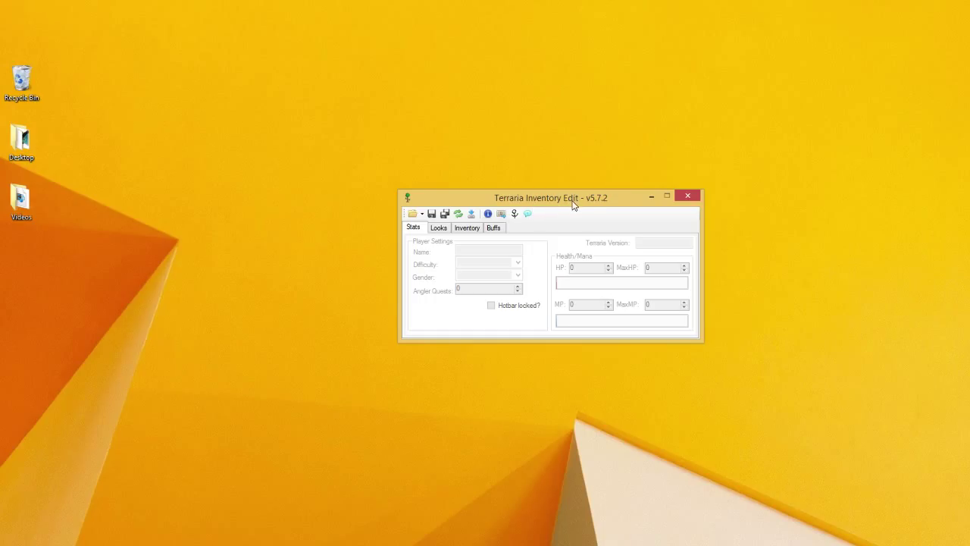
{"action": "mouse_move", "coordinate": [602, 205]}
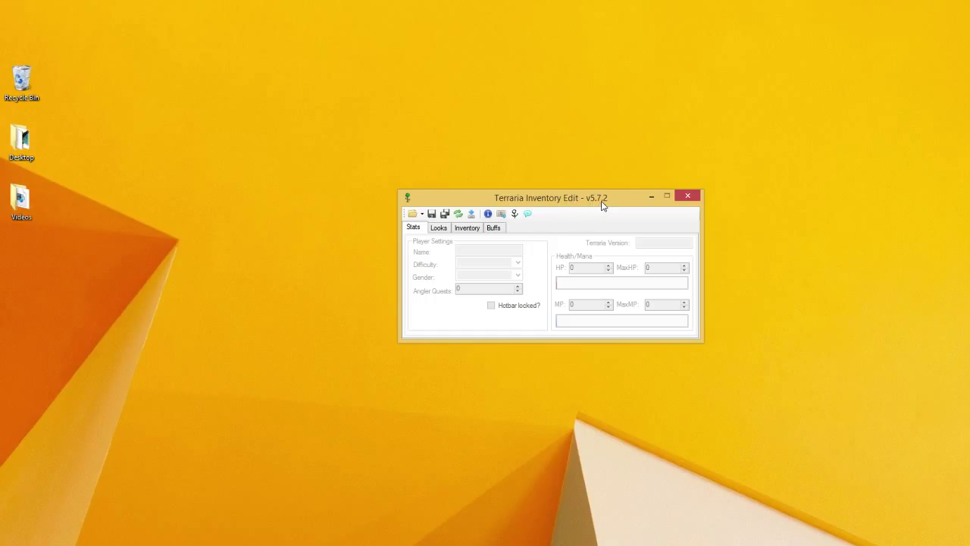
{"action": "mouse_move", "coordinate": [439, 237]}
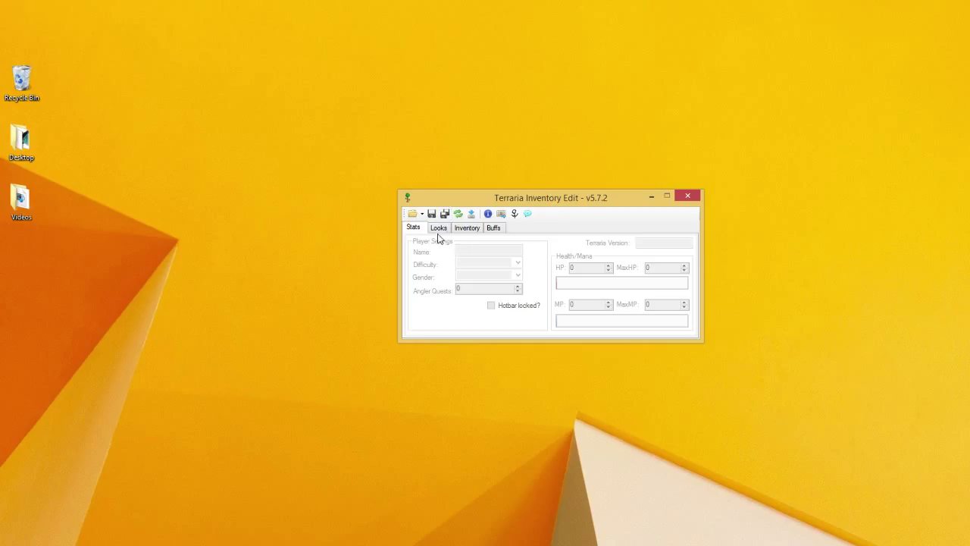
{"action": "mouse_move", "coordinate": [431, 213]}
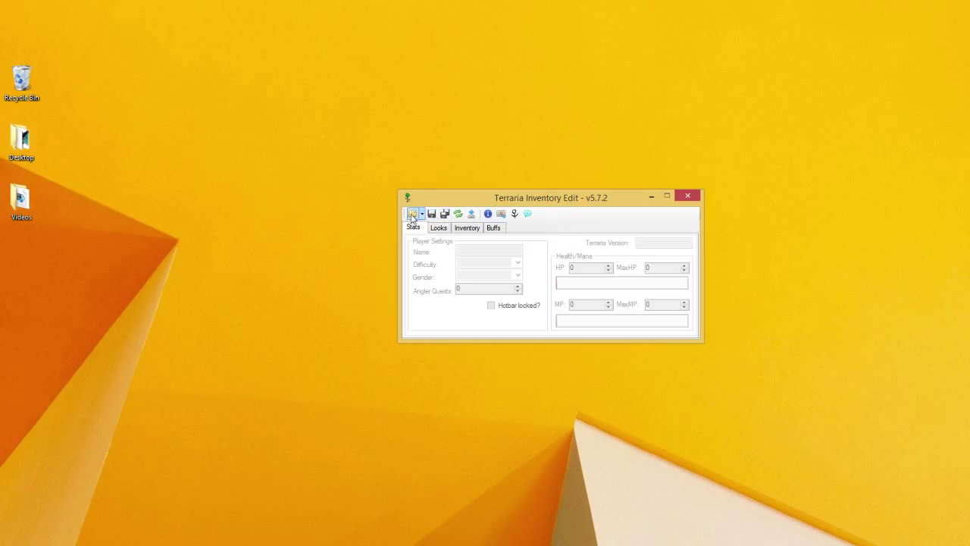
Load the player file Bill_Lions_III.plr from the Players folder.
{"action": "left_click", "coordinate": [412, 213]}
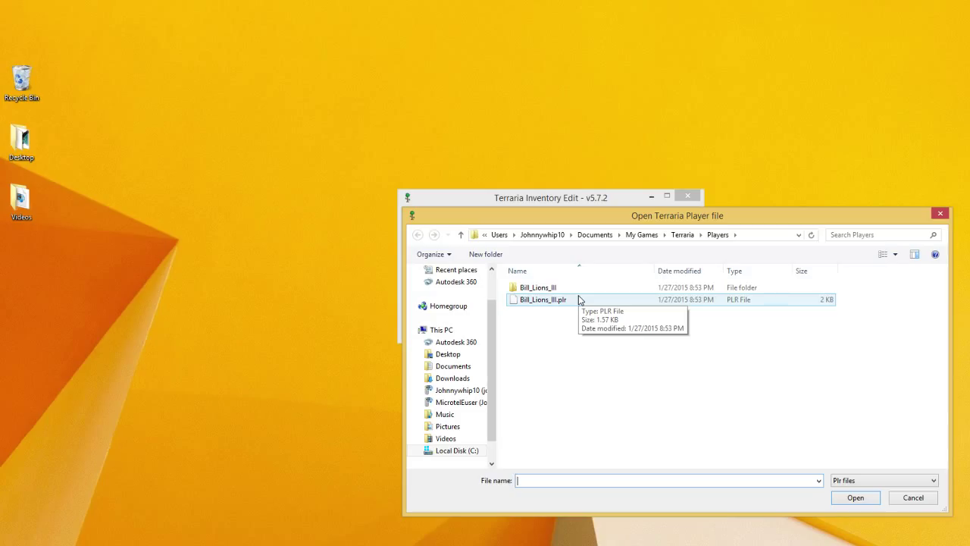
{"action": "left_click", "coordinate": [539, 300]}
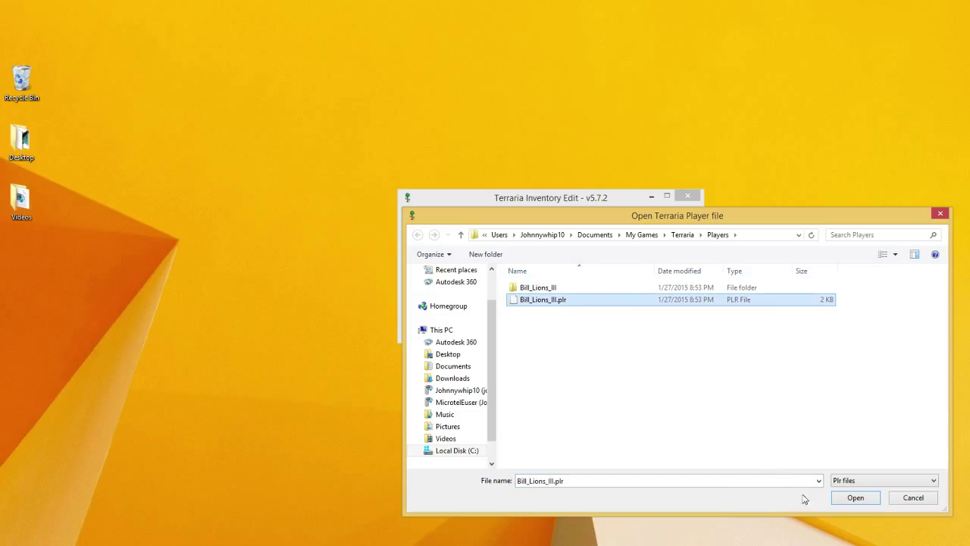
{"action": "left_click", "coordinate": [856, 498]}
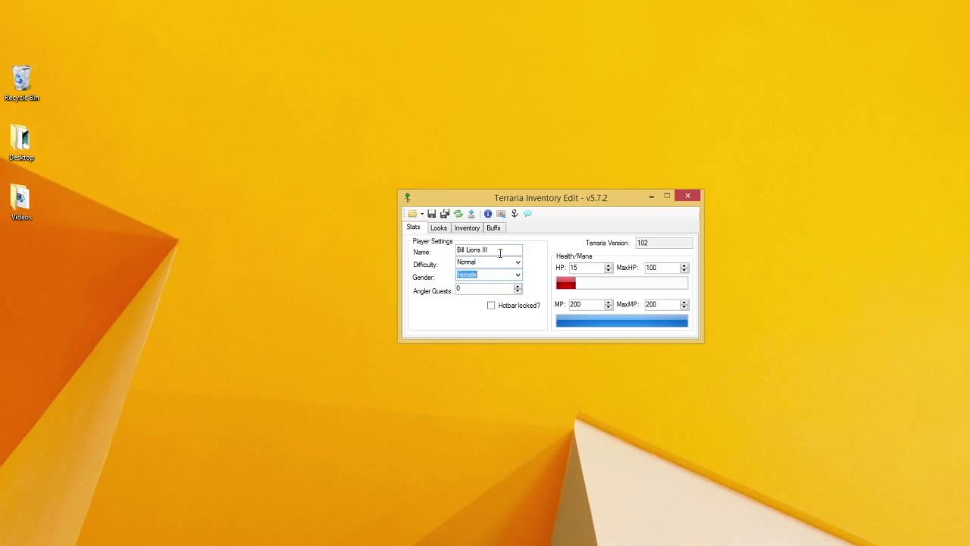
Change the player's difficulty to Mediumcore after briefly trying Hardcore.
{"action": "left_click", "coordinate": [518, 261]}
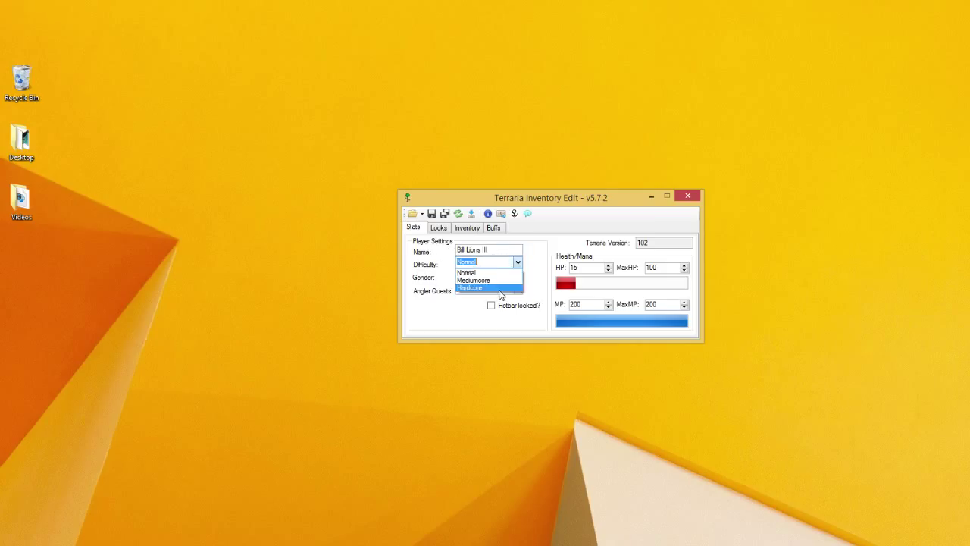
{"action": "left_click", "coordinate": [469, 288]}
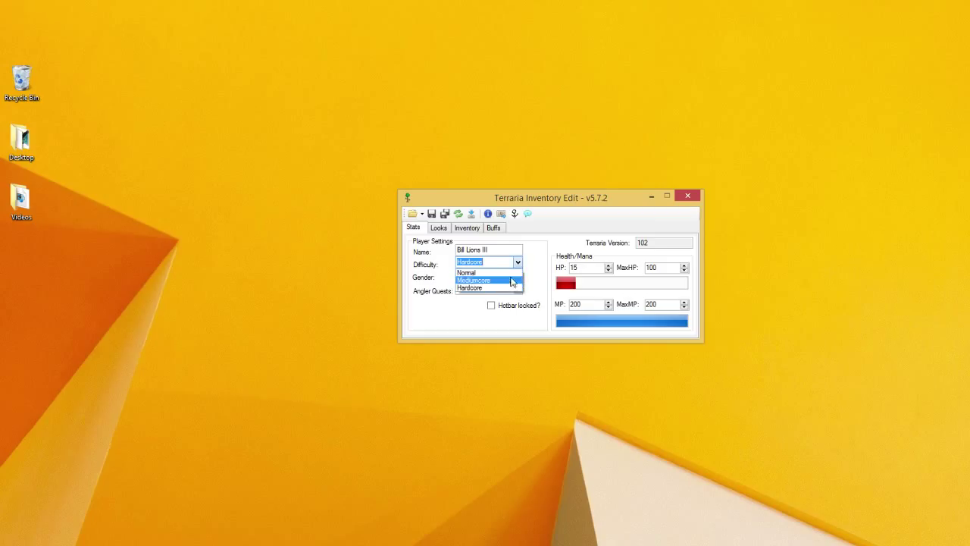
{"action": "left_click", "coordinate": [474, 280]}
{"action": "type", "text": "200"}
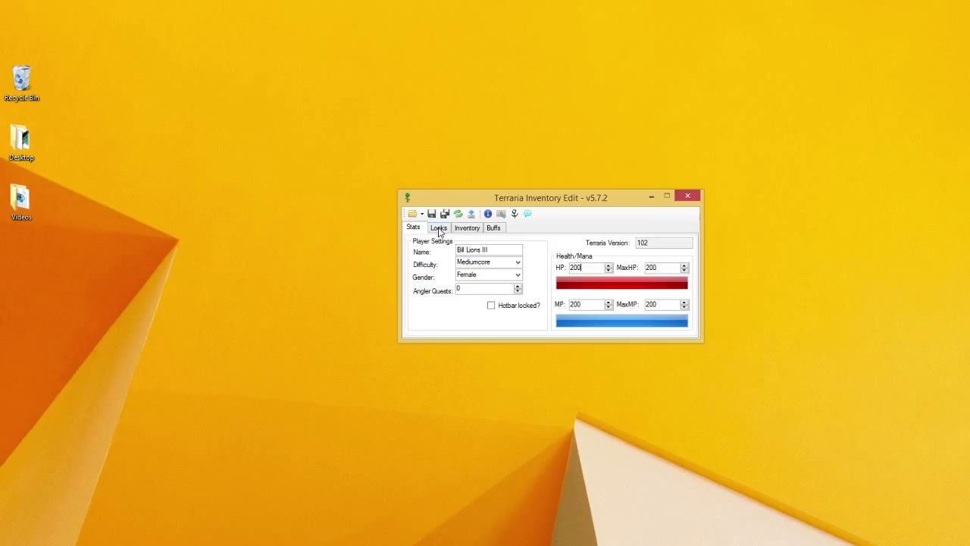
On the Looks tab, toggle the equipment preview on and back off.
{"action": "left_click", "coordinate": [438, 227]}
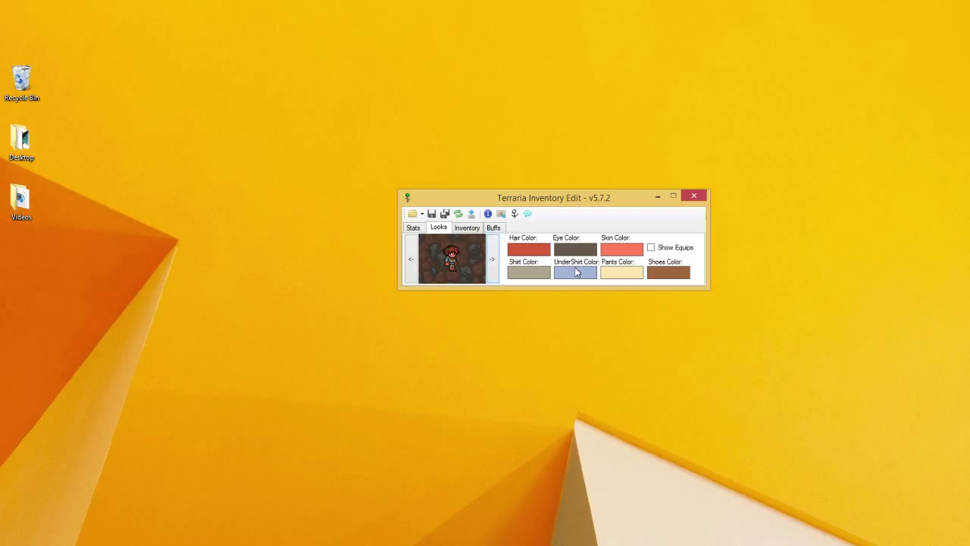
{"action": "mouse_move", "coordinate": [659, 249]}
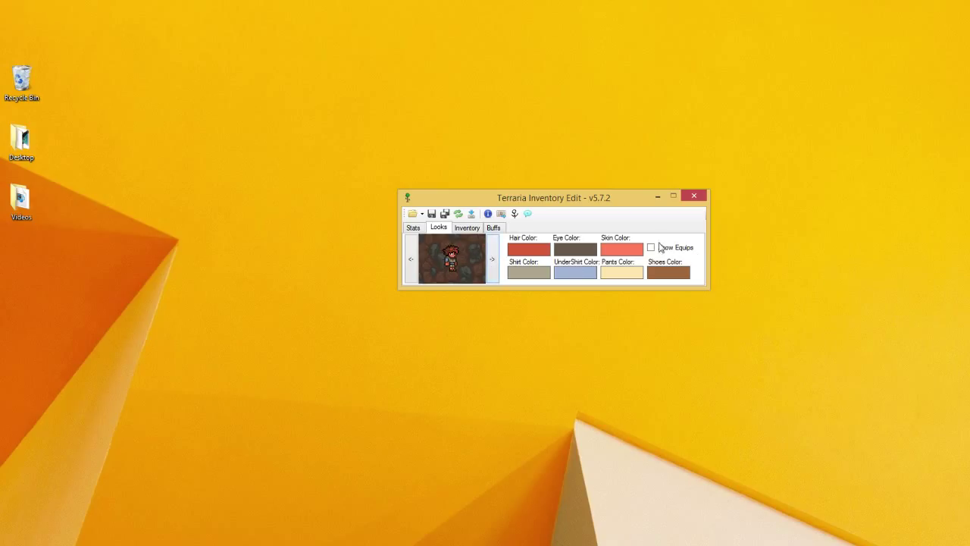
{"action": "left_click", "coordinate": [650, 247]}
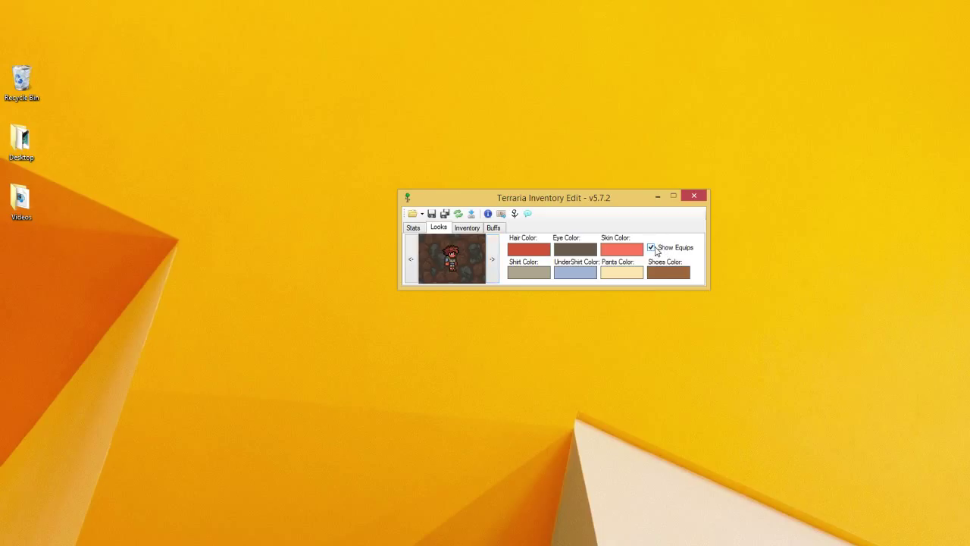
{"action": "left_click", "coordinate": [651, 248]}
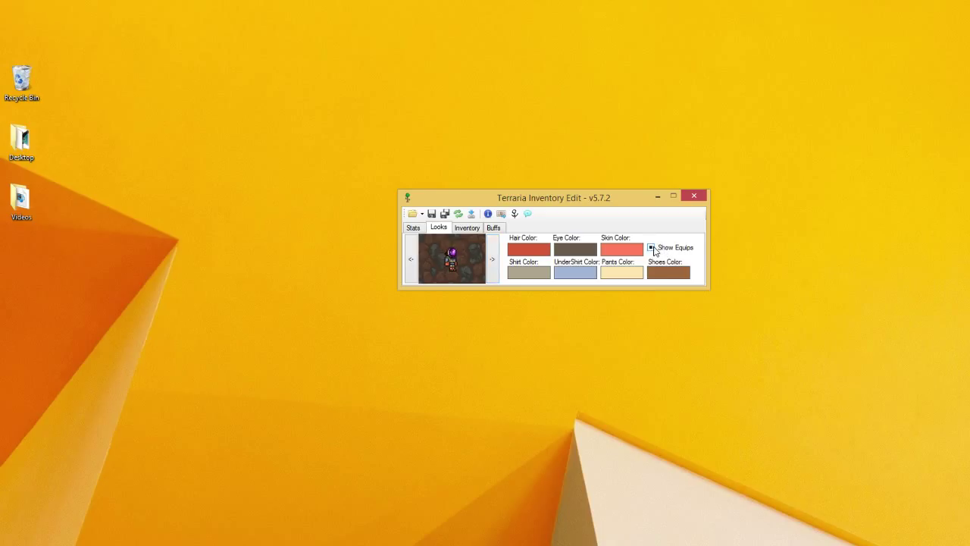
{"action": "left_click", "coordinate": [650, 247]}
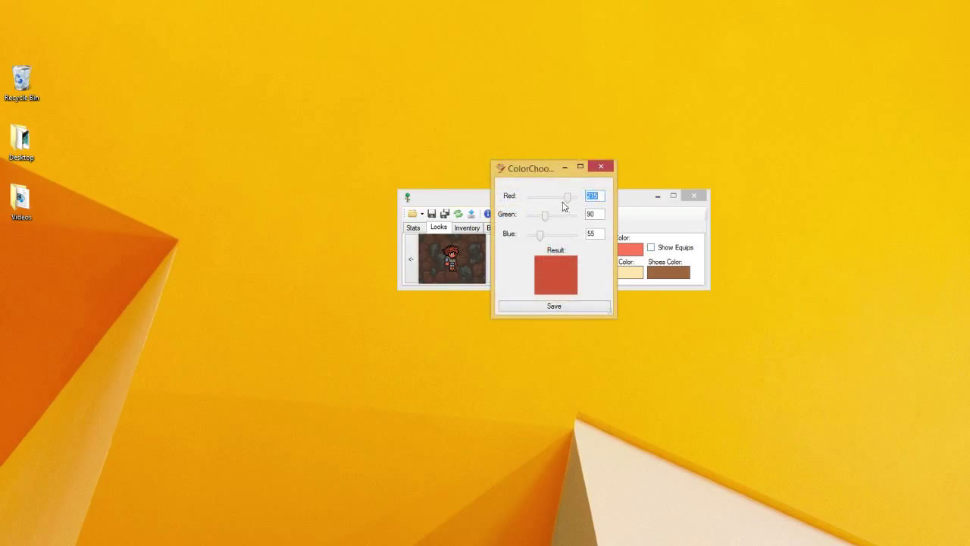
Change the character's hair colour to black, then move to the Inventory categories.
{"action": "left_click_drag", "start_coordinate": [567, 196], "coordinate": [529, 197]}
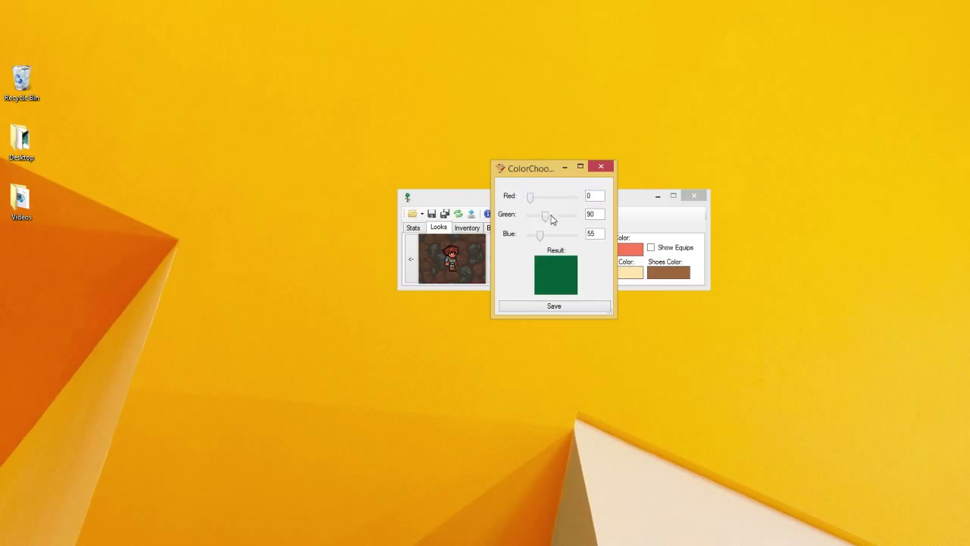
{"action": "left_click_drag", "start_coordinate": [552, 214], "coordinate": [539, 214]}
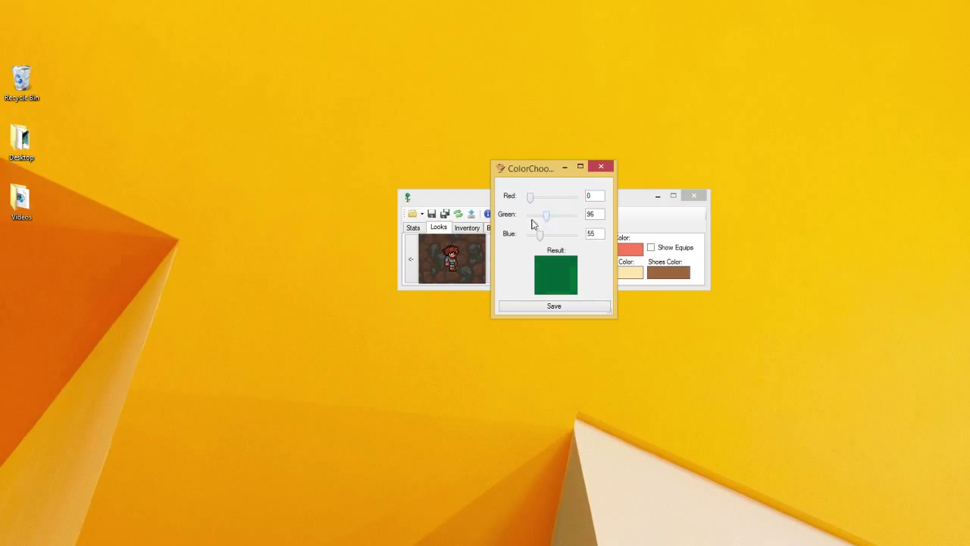
{"action": "left_click", "coordinate": [554, 306]}
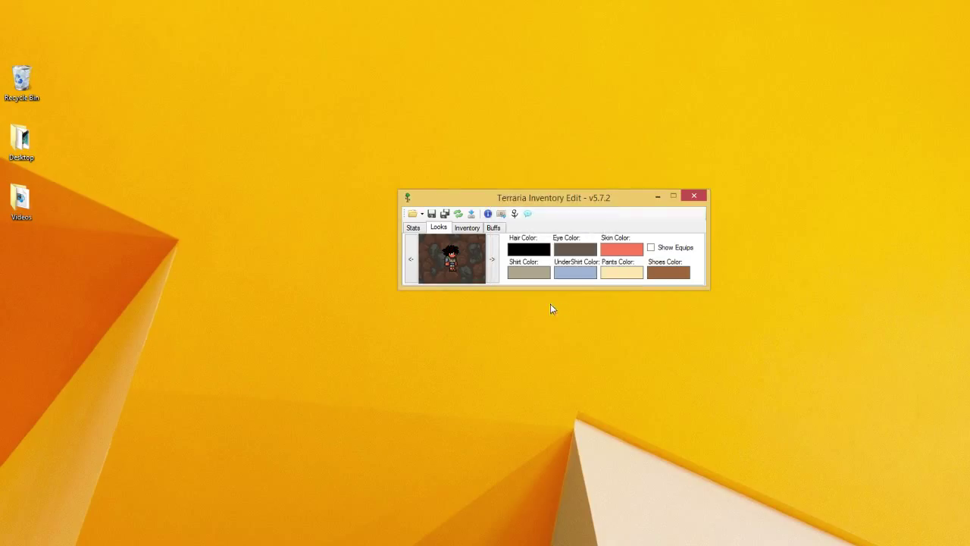
{"action": "mouse_move", "coordinate": [591, 244]}
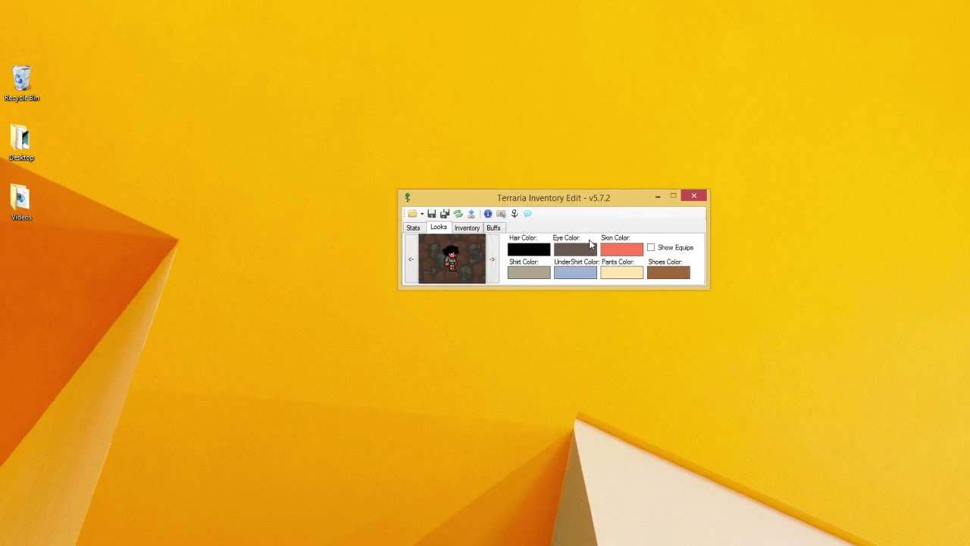
{"action": "left_click", "coordinate": [467, 228]}
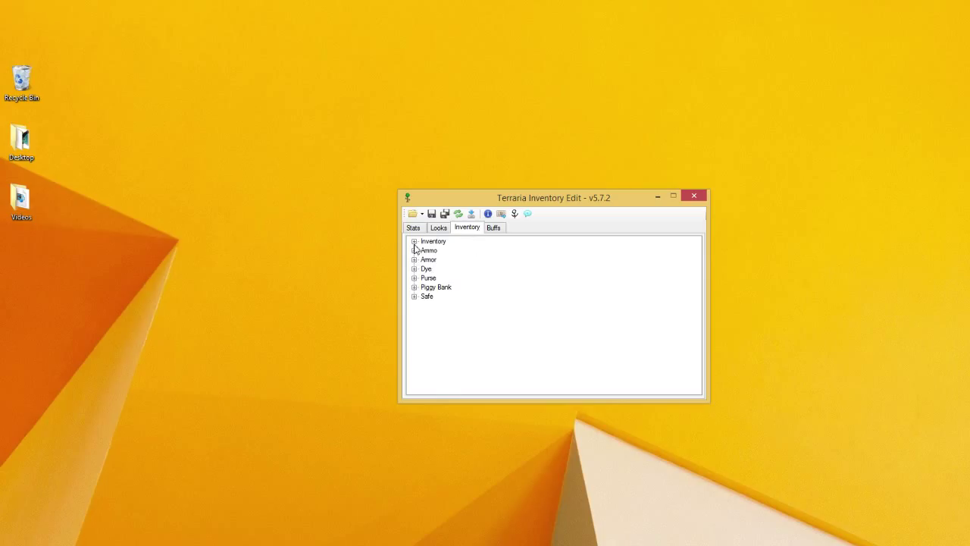
Expand the Inventory and Armor nodes to reveal the item slots.
{"action": "left_click", "coordinate": [414, 241]}
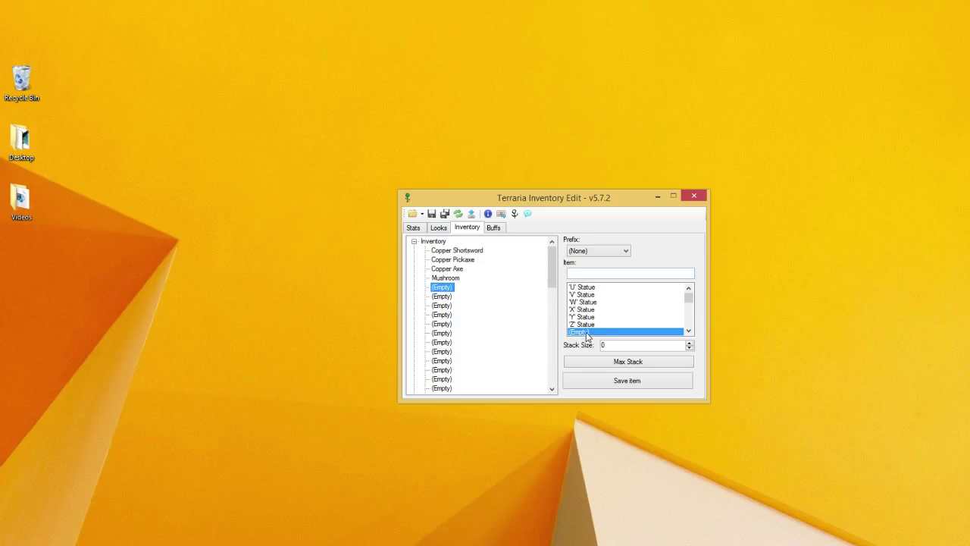
{"action": "scroll", "scroll_direction": "down", "scroll_amount": 3}
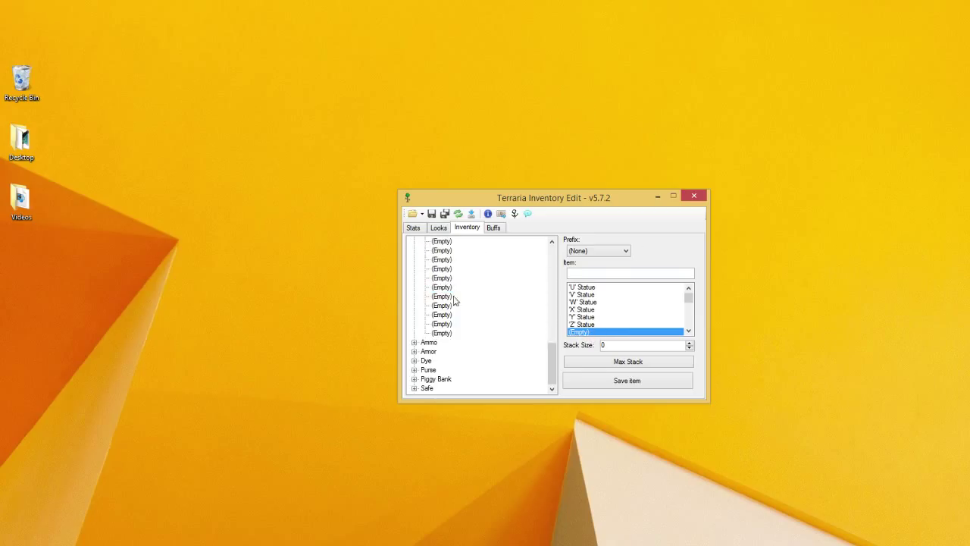
{"action": "left_click", "coordinate": [412, 351]}
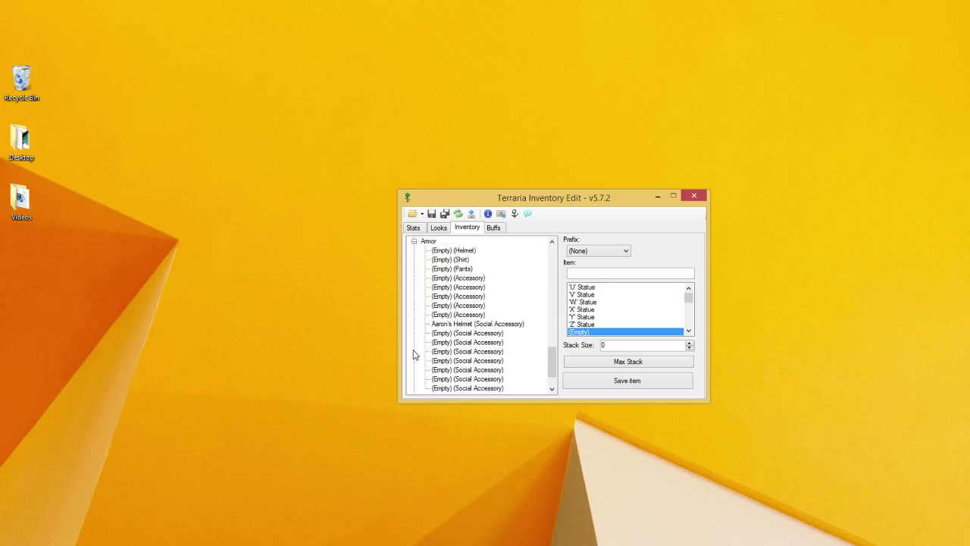
{"action": "scroll", "scroll_direction": "down", "scroll_amount": 3}
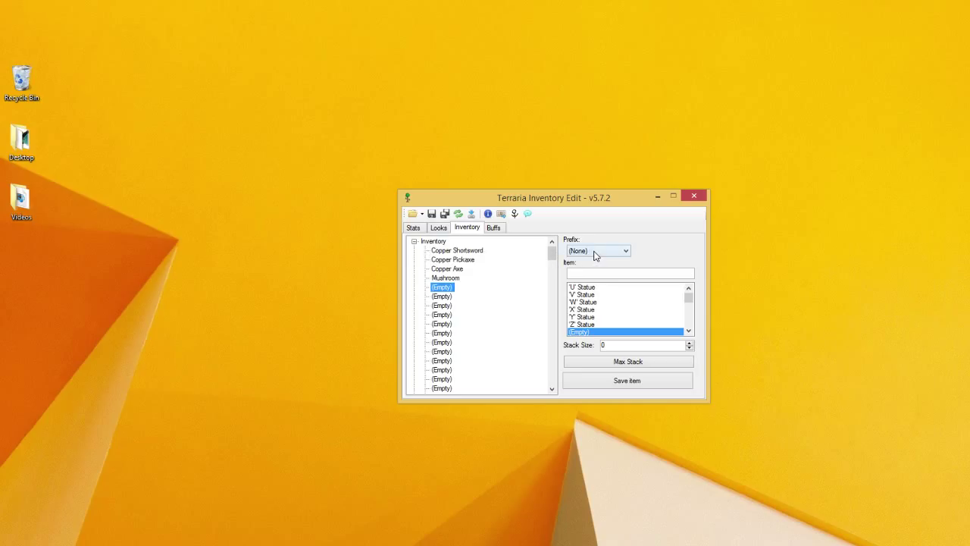
Browse prefixes and items, settling on a Bat Hook with stack 1 and no prefix.
{"action": "left_click", "coordinate": [625, 250]}
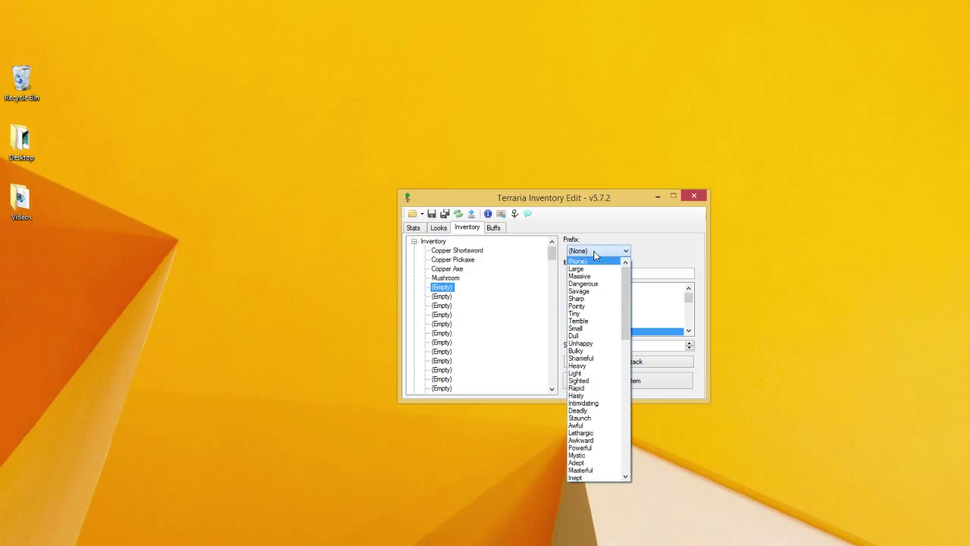
{"action": "mouse_move", "coordinate": [599, 269]}
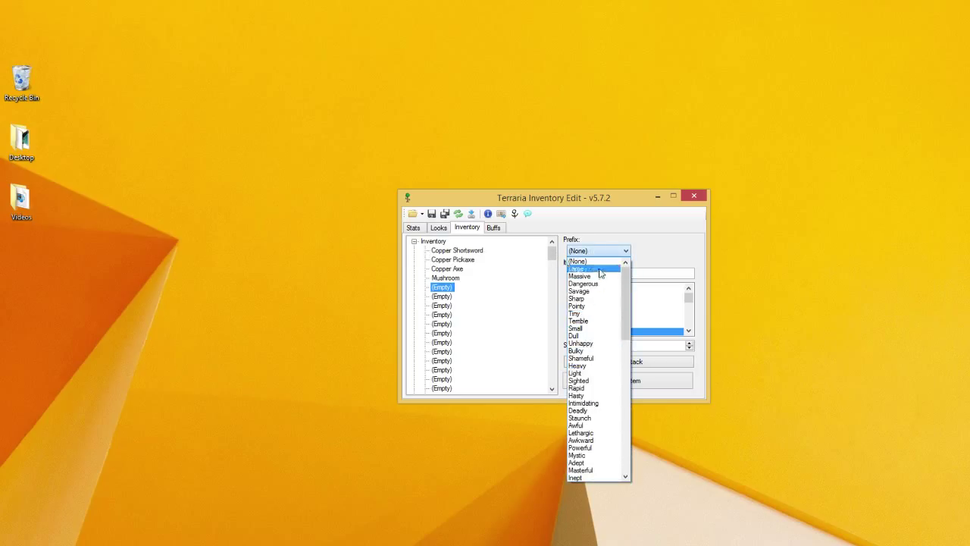
{"action": "mouse_move", "coordinate": [590, 283]}
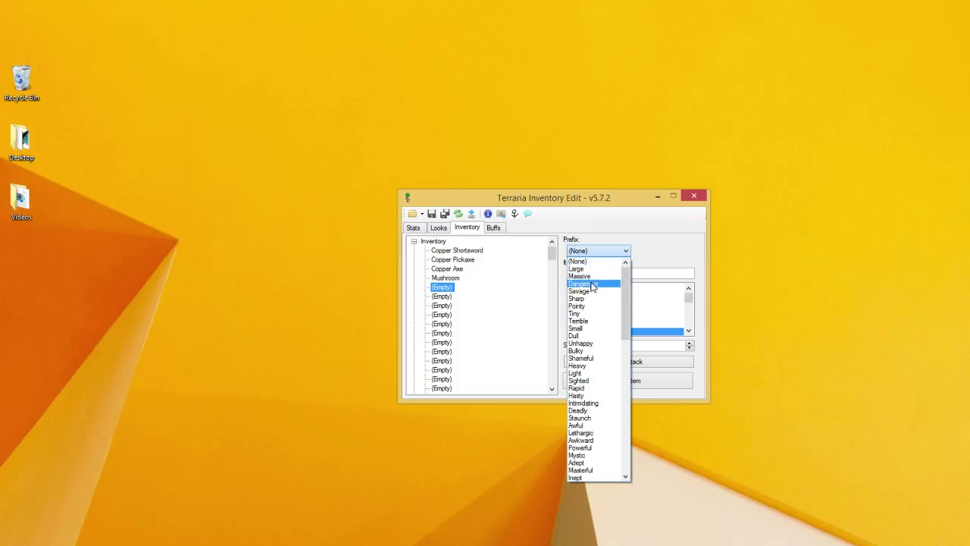
{"action": "mouse_move", "coordinate": [594, 309]}
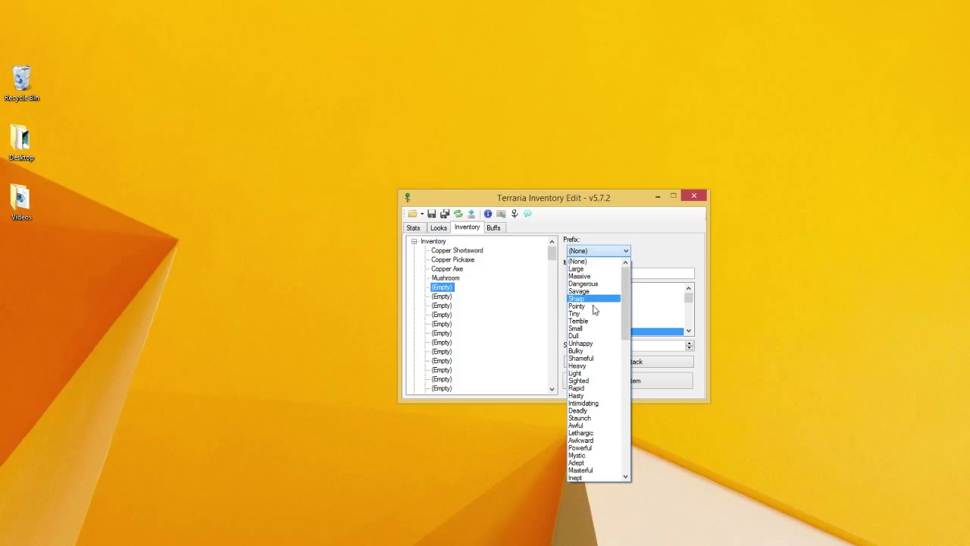
{"action": "mouse_move", "coordinate": [609, 466]}
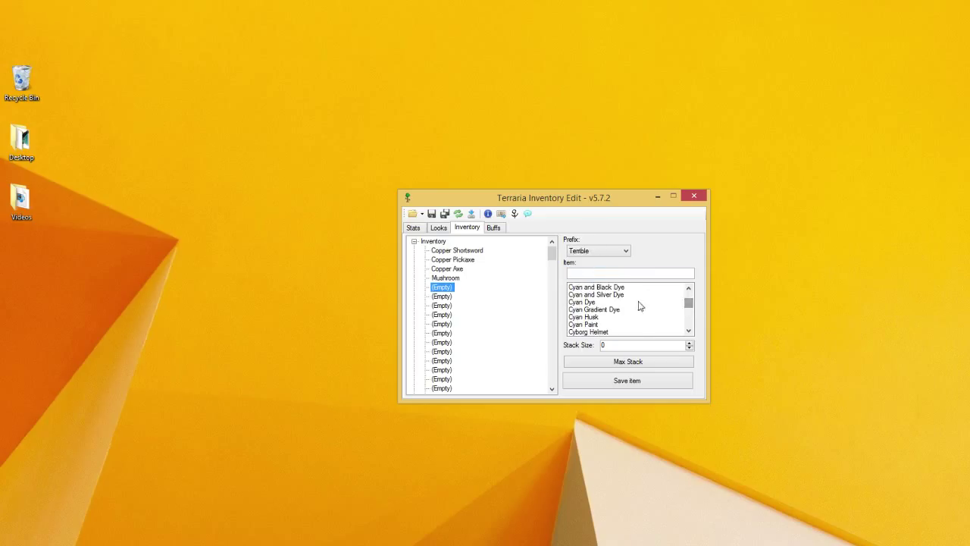
{"action": "left_click", "coordinate": [583, 302]}
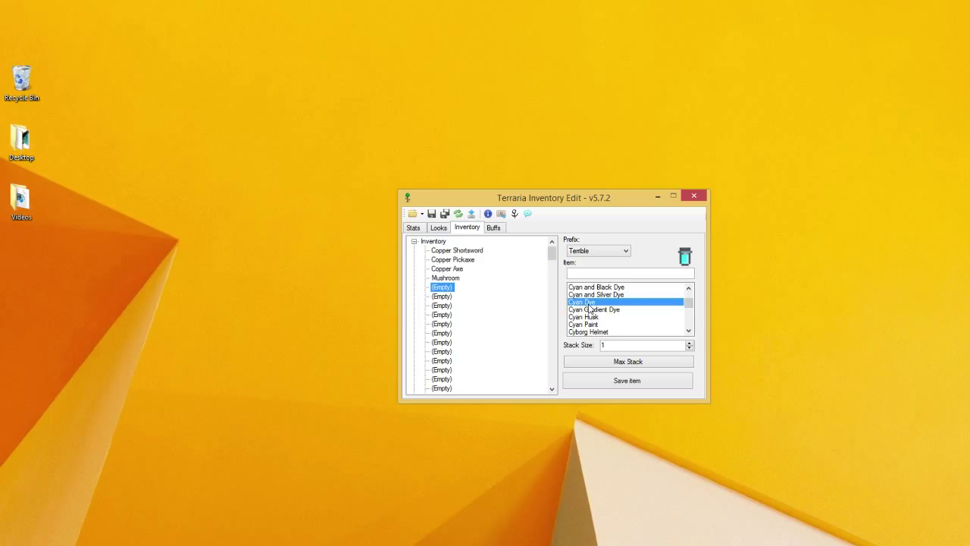
{"action": "left_click", "coordinate": [597, 251]}
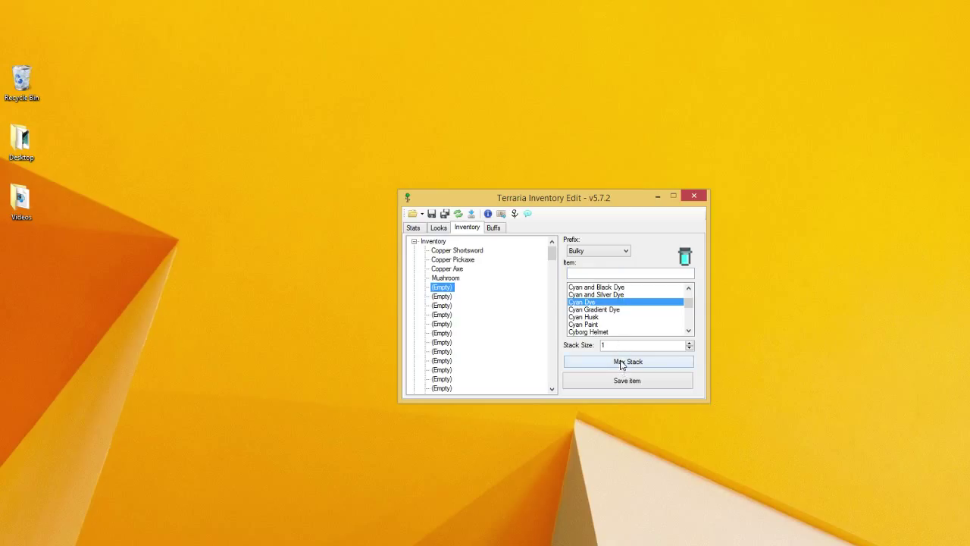
{"action": "left_click", "coordinate": [623, 250]}
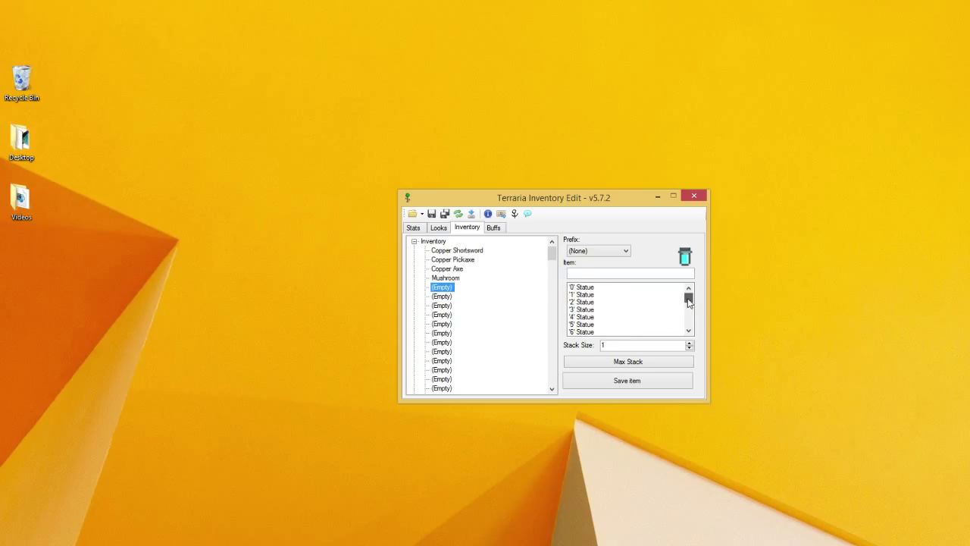
{"action": "scroll", "scroll_direction": "down", "scroll_amount": 3}
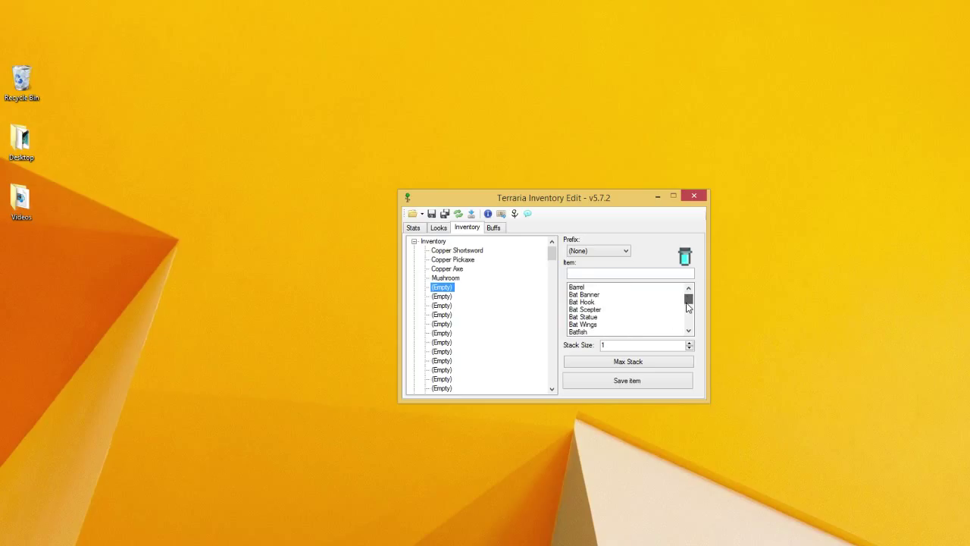
{"action": "left_click", "coordinate": [581, 302]}
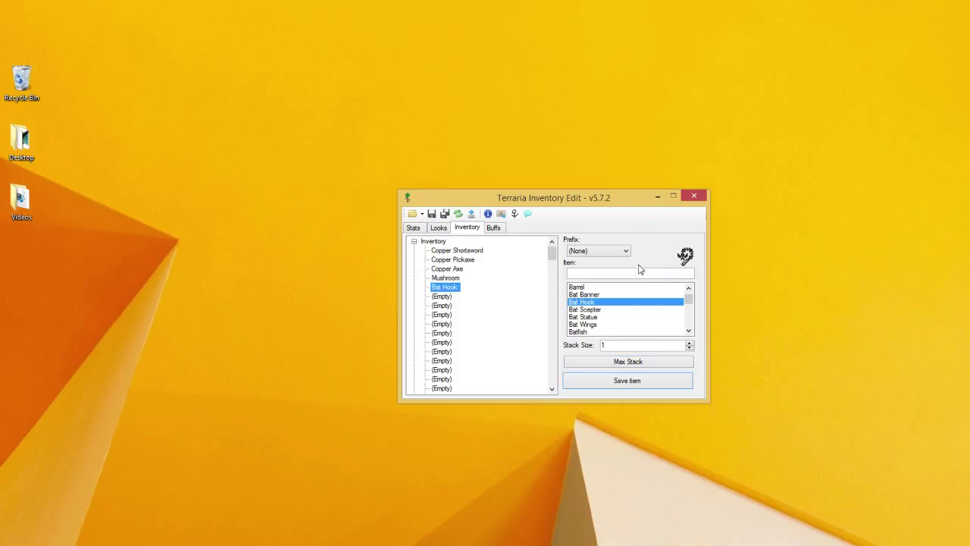
{"action": "mouse_move", "coordinate": [516, 271]}
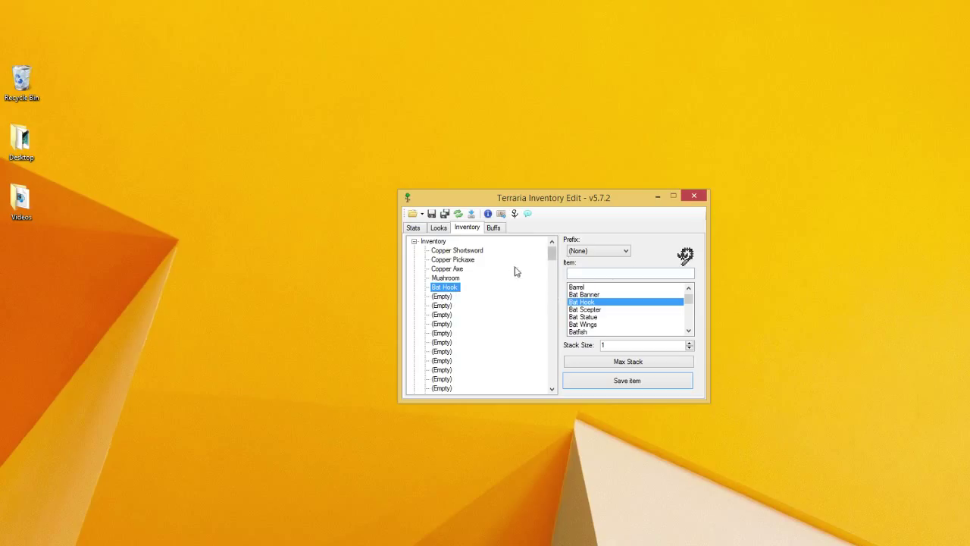
Store Aaron's armour pieces in the empty slots following the Bat Hook.
{"action": "left_click", "coordinate": [440, 296]}
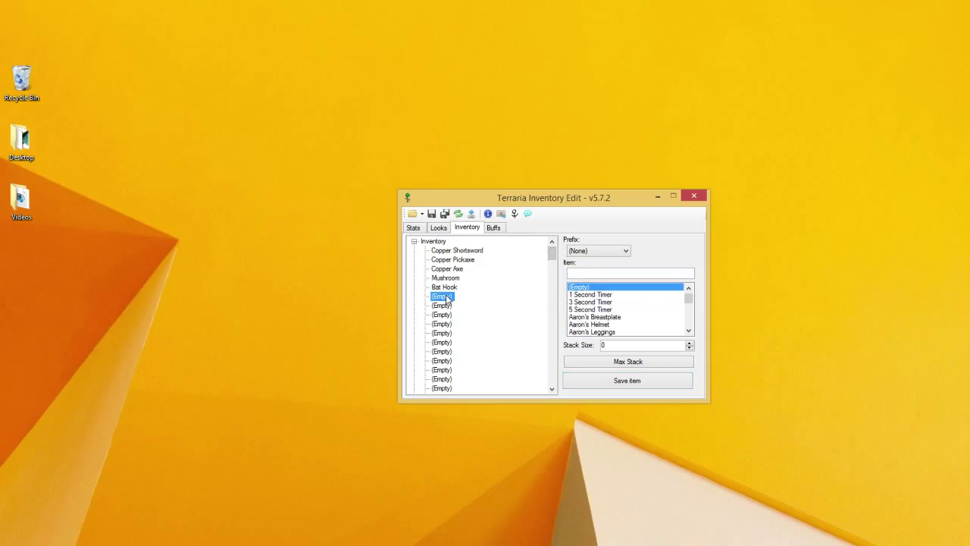
{"action": "left_click", "coordinate": [588, 324]}
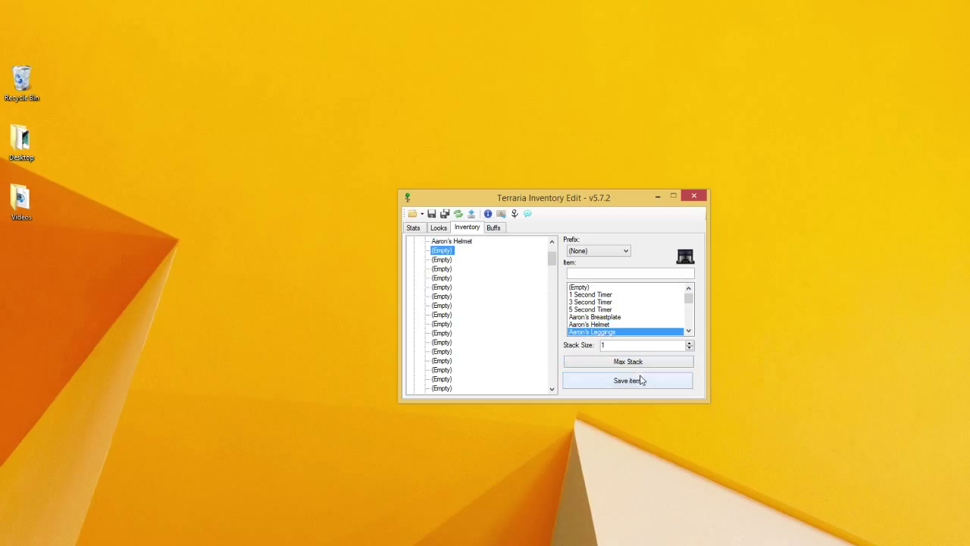
{"action": "left_click", "coordinate": [627, 381]}
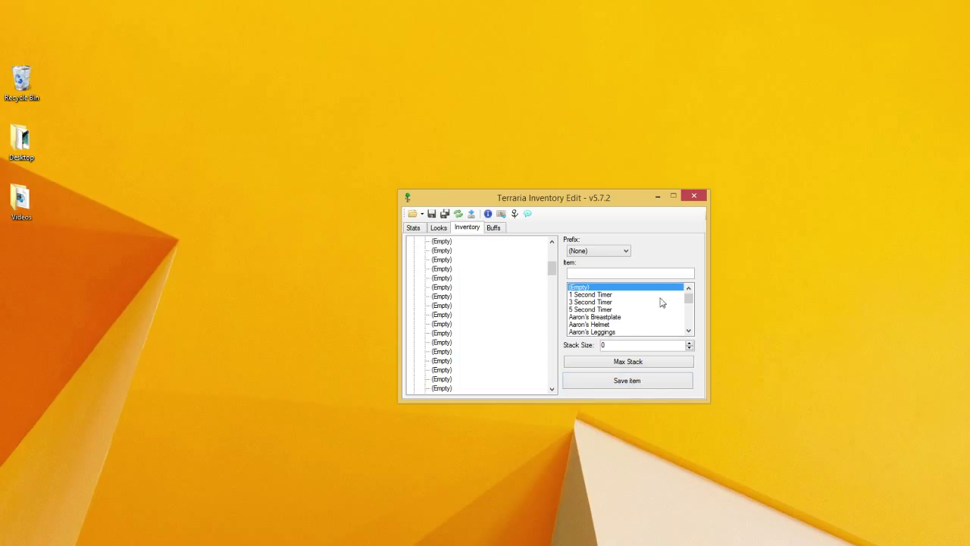
{"action": "left_click", "coordinate": [595, 317]}
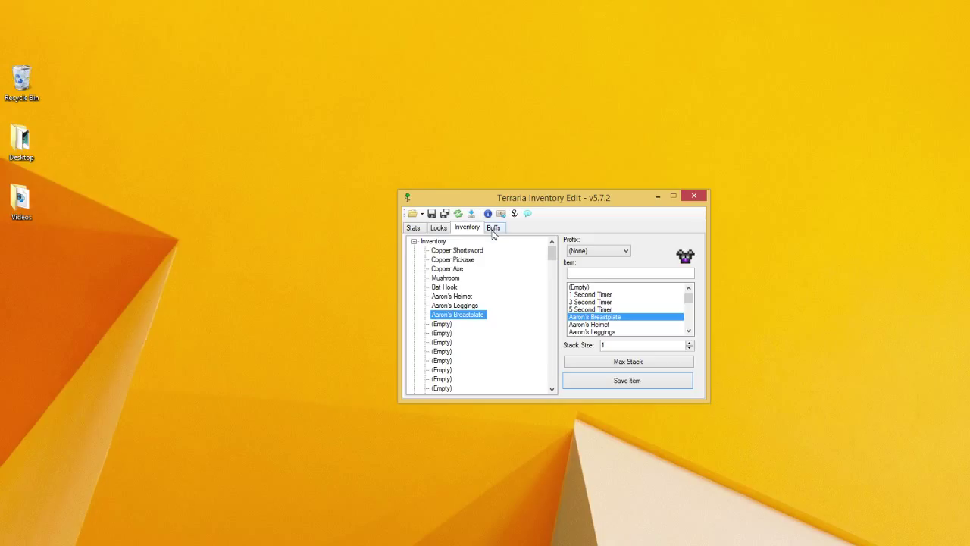
Put Leaf Crystal in the first empty buff slot at the maximum 35791394 seconds.
{"action": "left_click", "coordinate": [493, 227]}
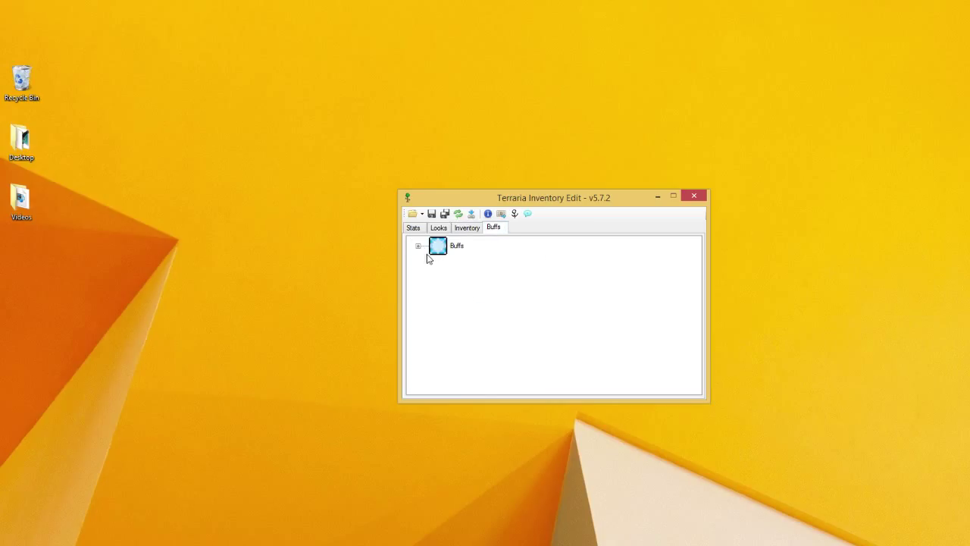
{"action": "left_click", "coordinate": [417, 245]}
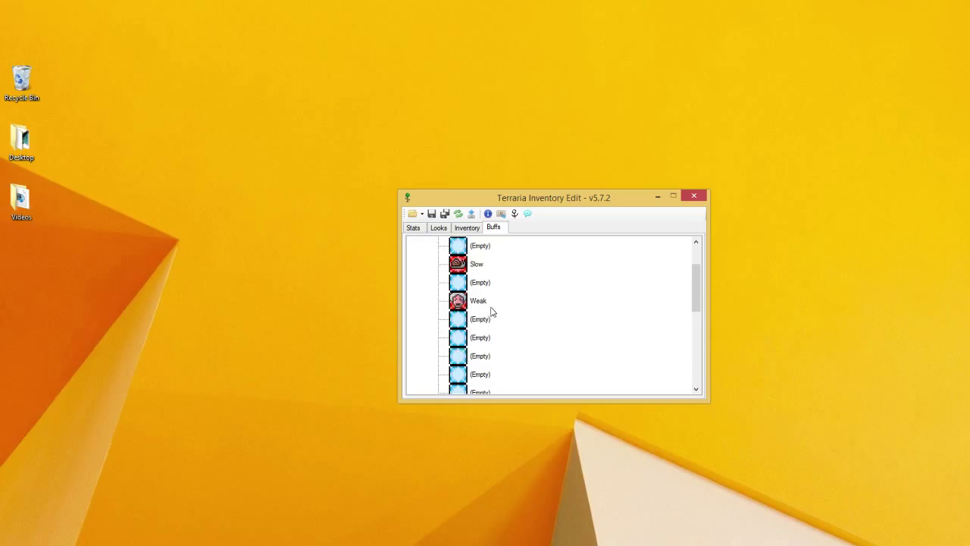
{"action": "left_click", "coordinate": [479, 263]}
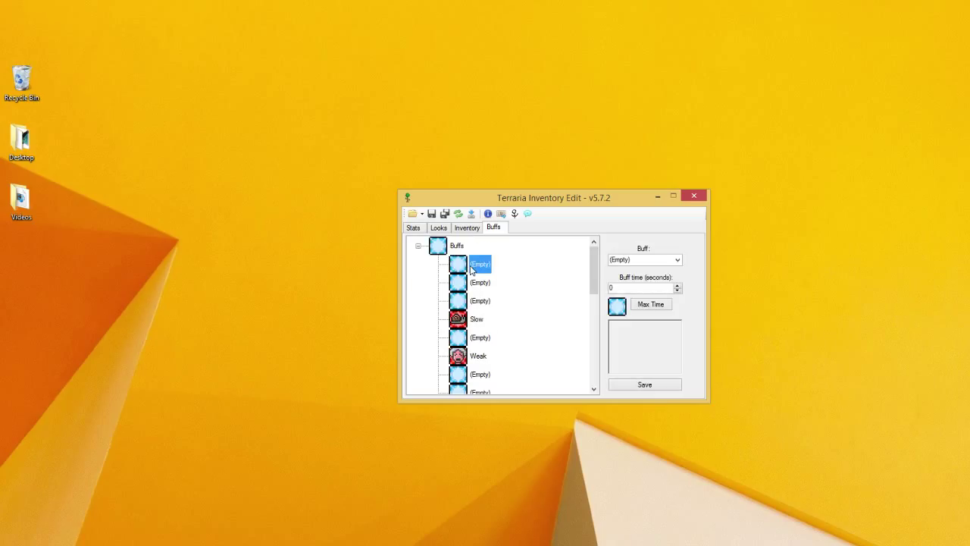
{"action": "mouse_move", "coordinate": [665, 270]}
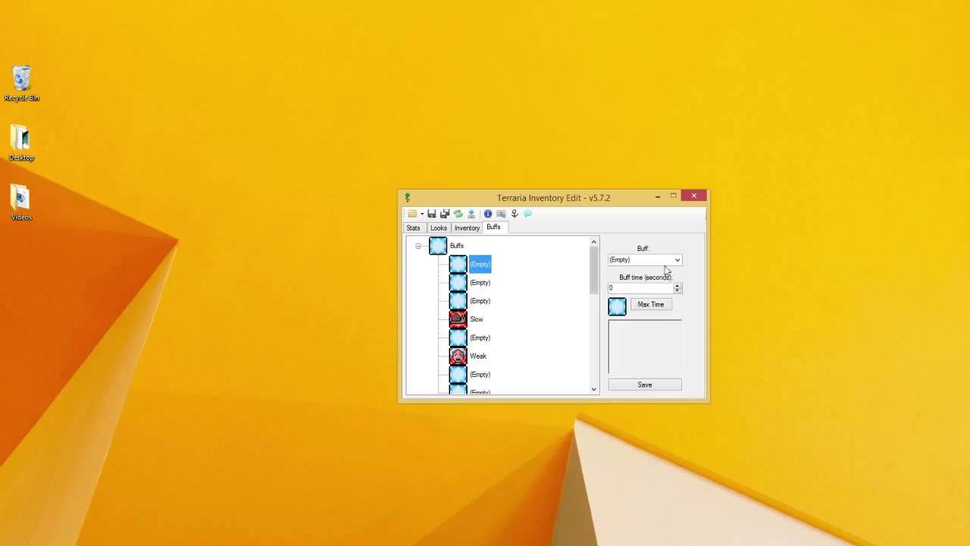
{"action": "left_click", "coordinate": [677, 259]}
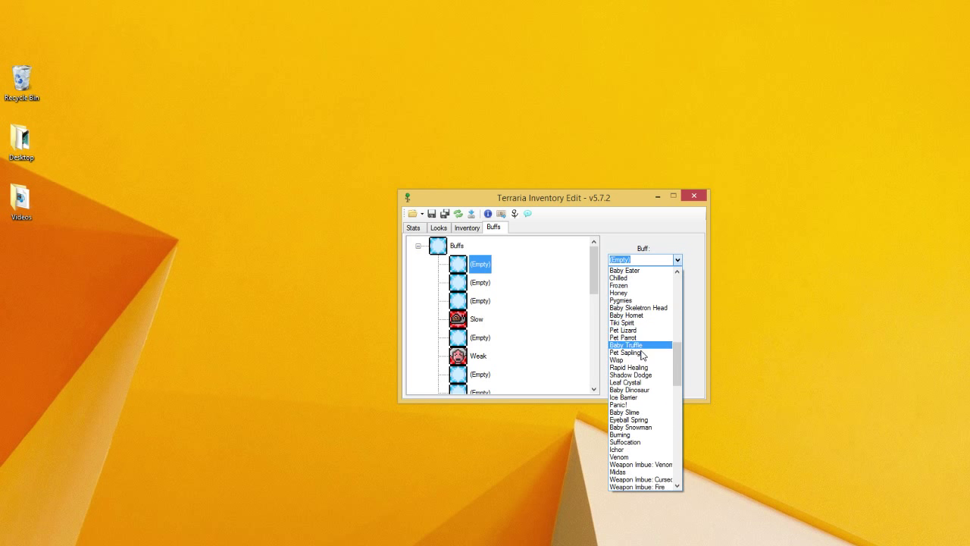
{"action": "left_click", "coordinate": [625, 382]}
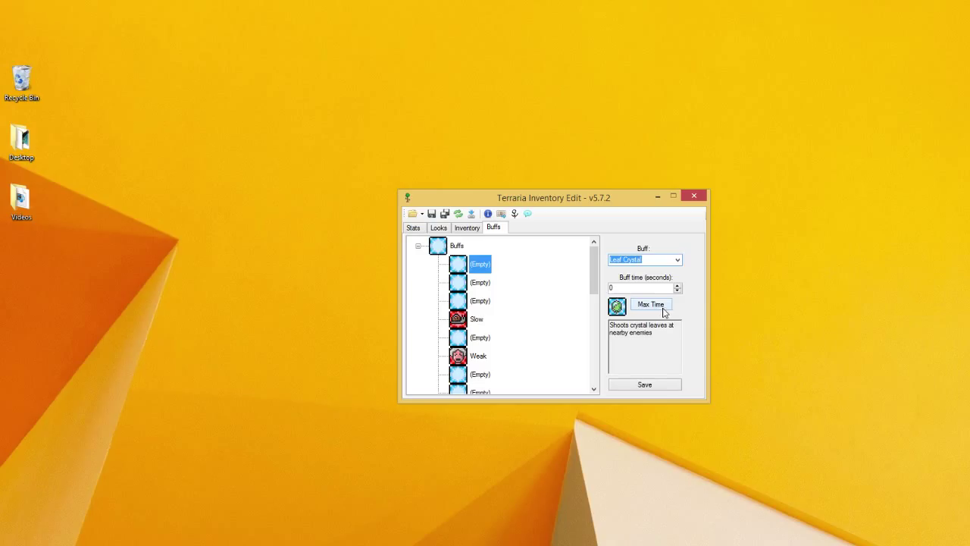
{"action": "left_click", "coordinate": [651, 304]}
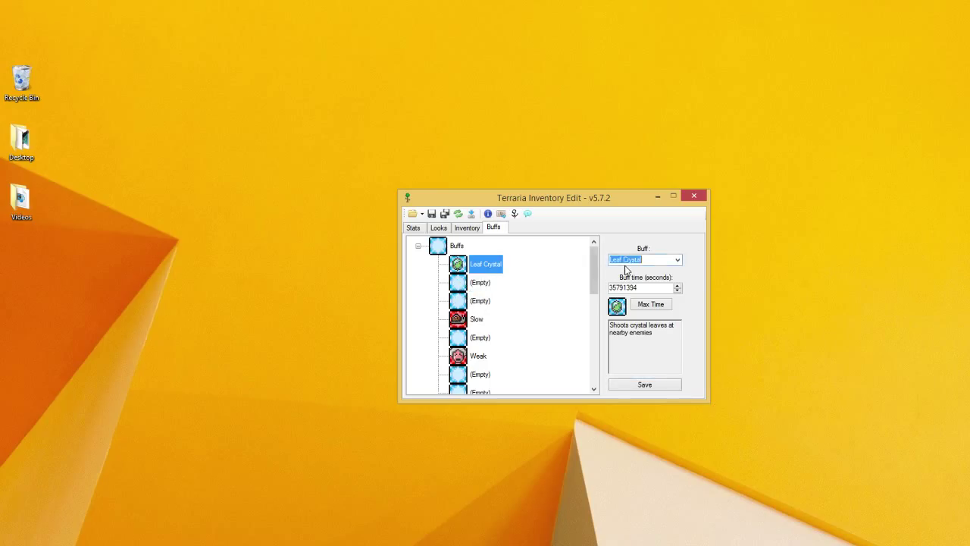
Give the second buff slot Baby Penguin at the maximum 35791394-second duration.
{"action": "left_click", "coordinate": [479, 282]}
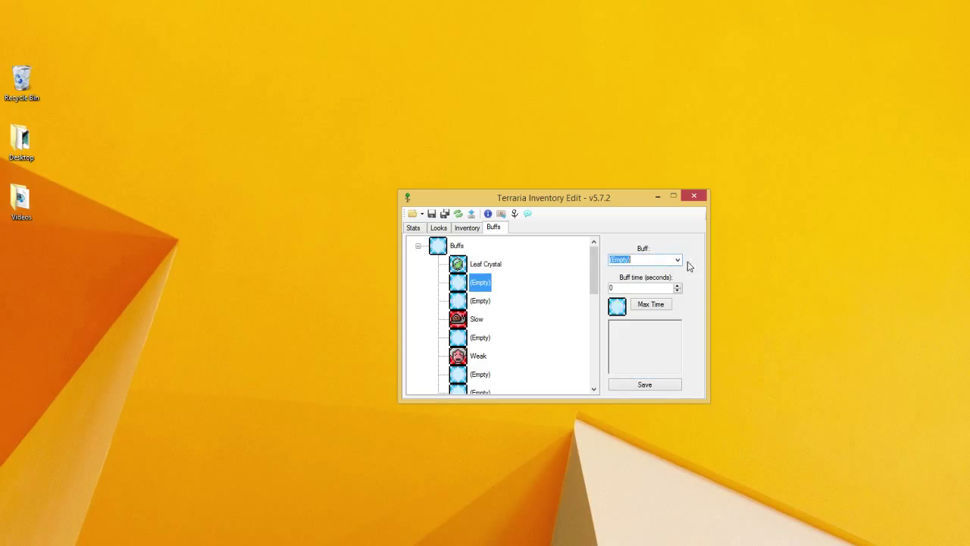
{"action": "left_click", "coordinate": [676, 260]}
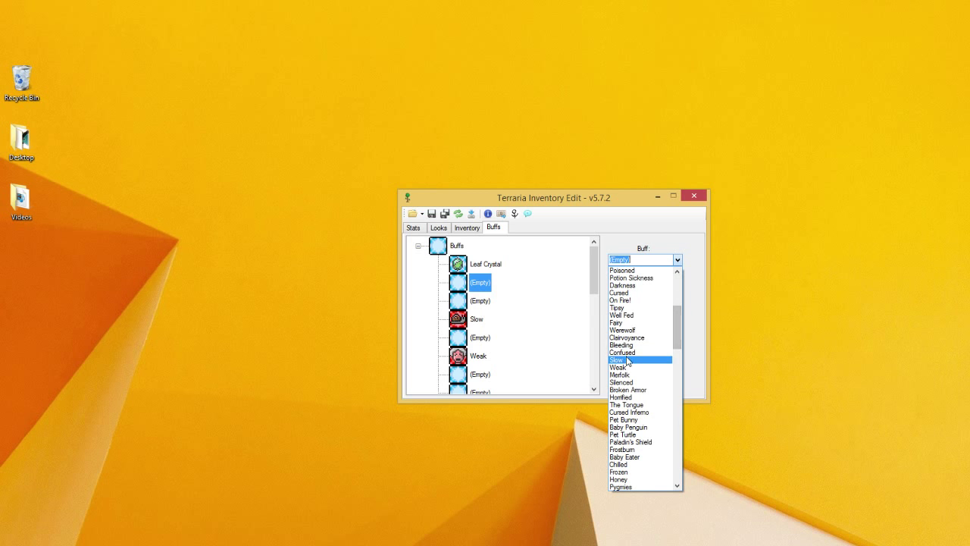
{"action": "left_click", "coordinate": [635, 343]}
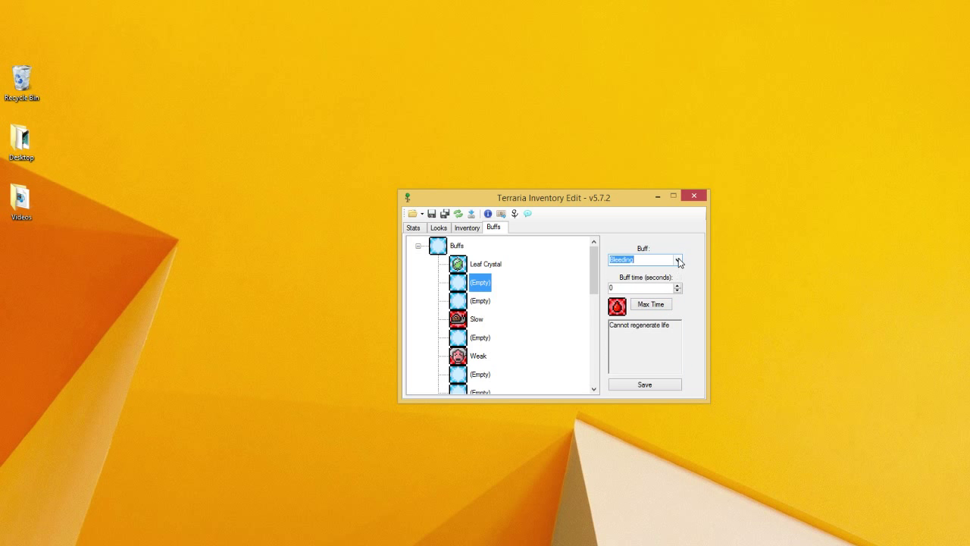
{"action": "left_click", "coordinate": [679, 259]}
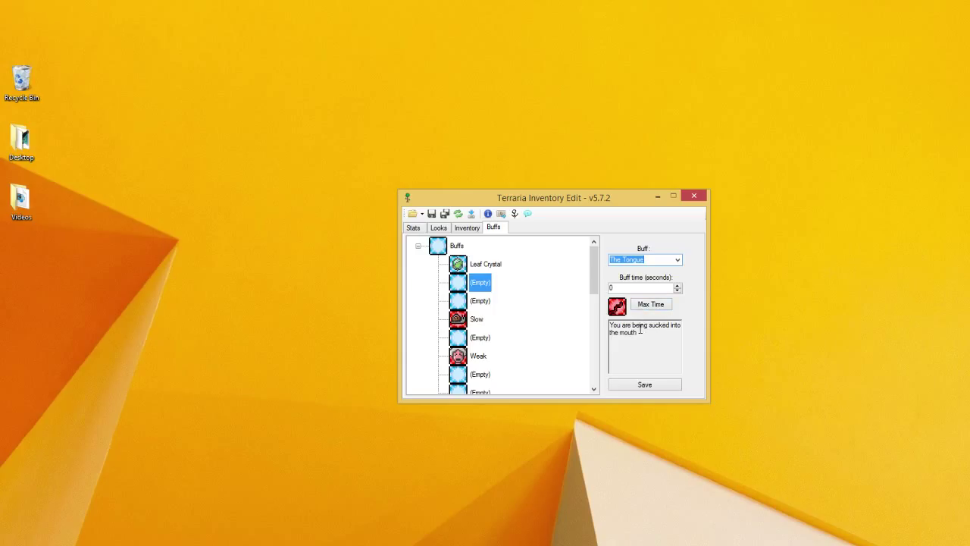
{"action": "left_click", "coordinate": [652, 303]}
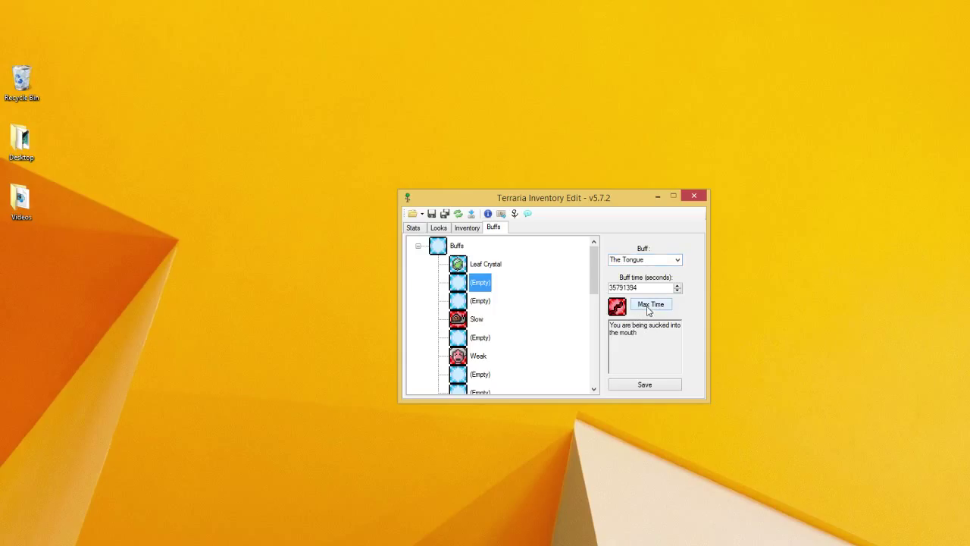
{"action": "mouse_move", "coordinate": [681, 267]}
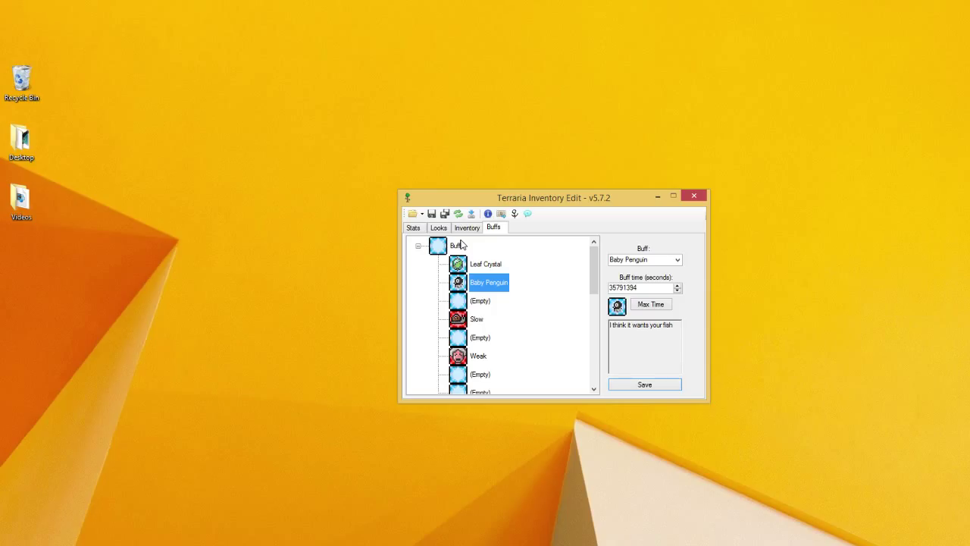
{"action": "mouse_move", "coordinate": [415, 231]}
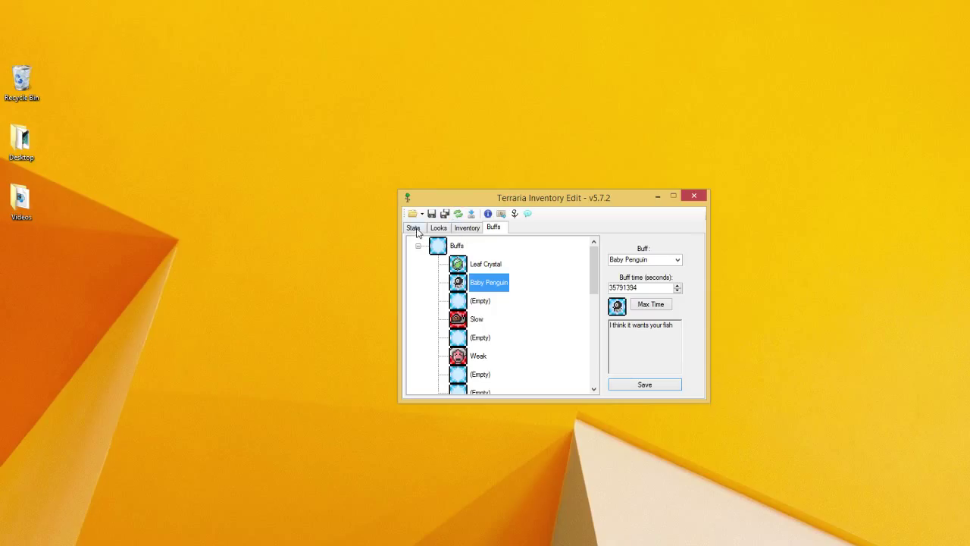
Return to the inventory items page and fill the 'Y' Statue stack to 99.
{"action": "left_click", "coordinate": [438, 228]}
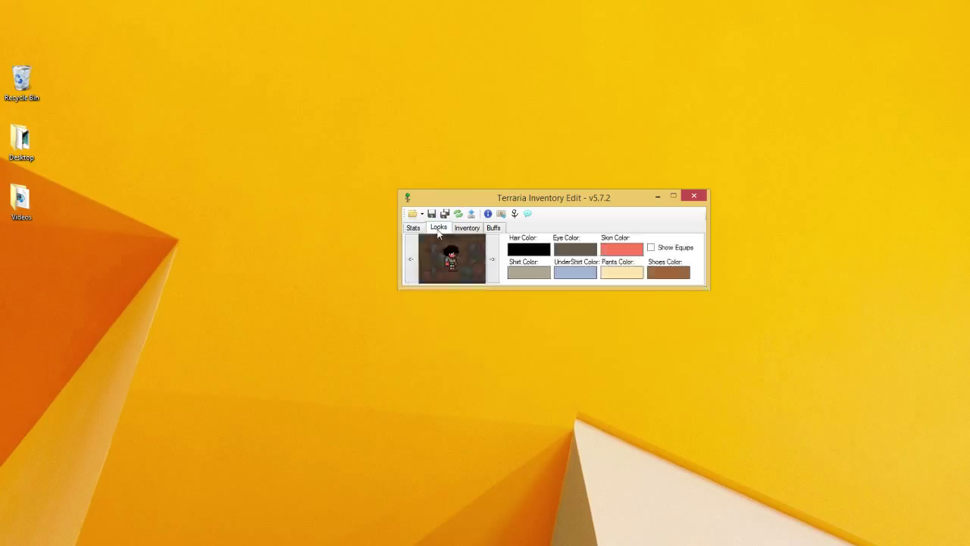
{"action": "left_click", "coordinate": [466, 227]}
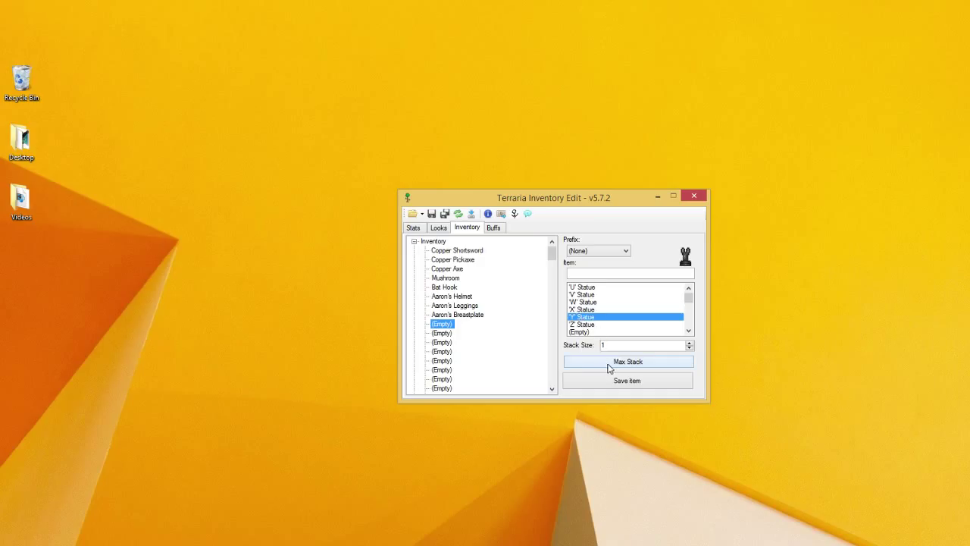
{"action": "left_click", "coordinate": [629, 361]}
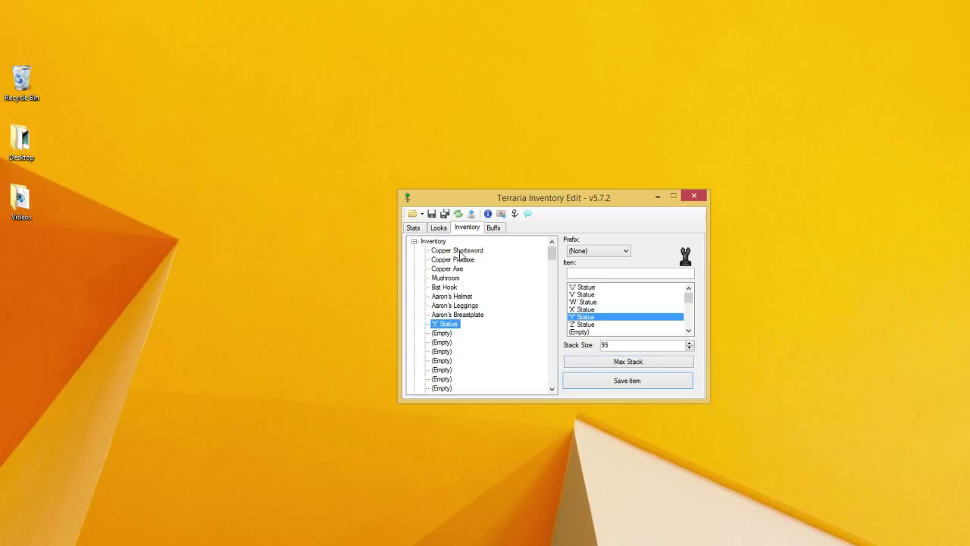
{"action": "mouse_move", "coordinate": [459, 250]}
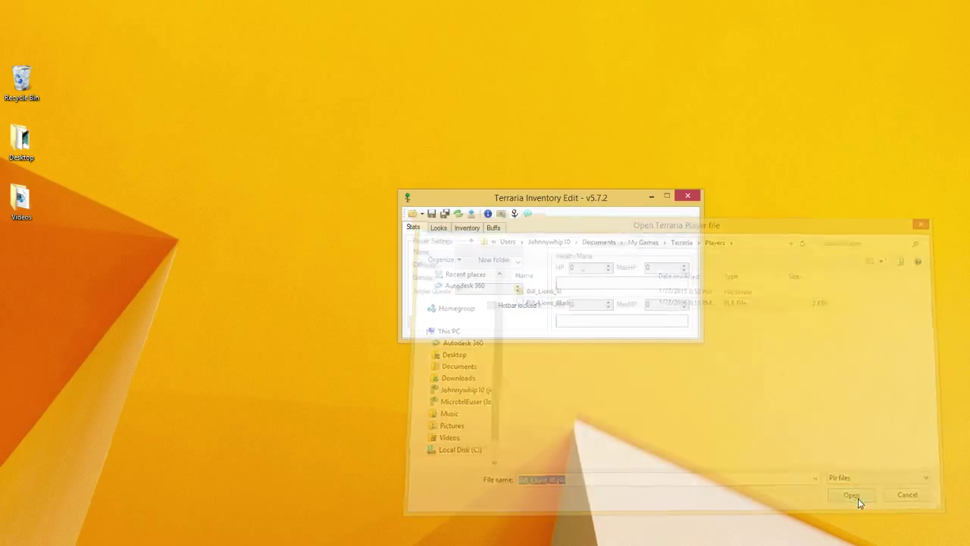
Reload the saved player file, check its buffs tab, and close Terraria Inventory Edit.
{"action": "left_click", "coordinate": [853, 495]}
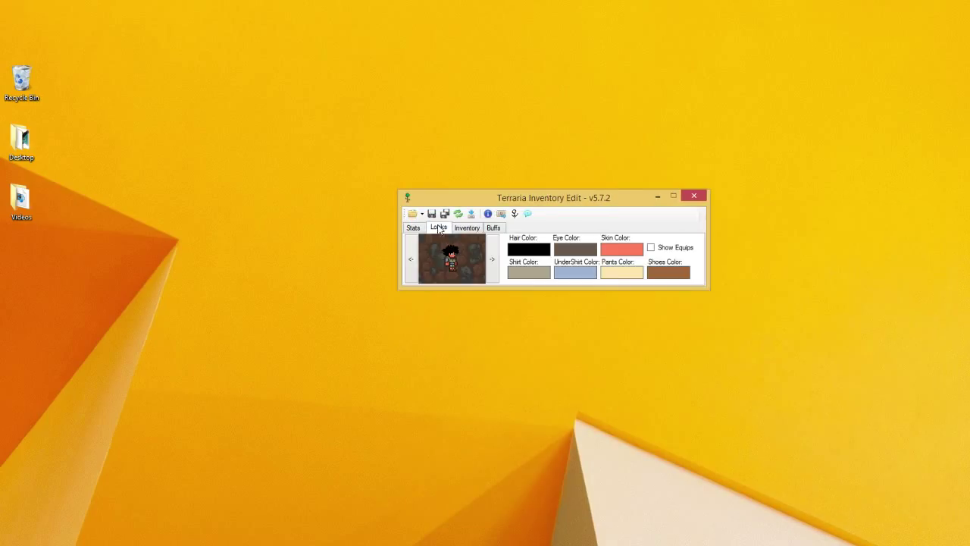
{"action": "left_click", "coordinate": [493, 227]}
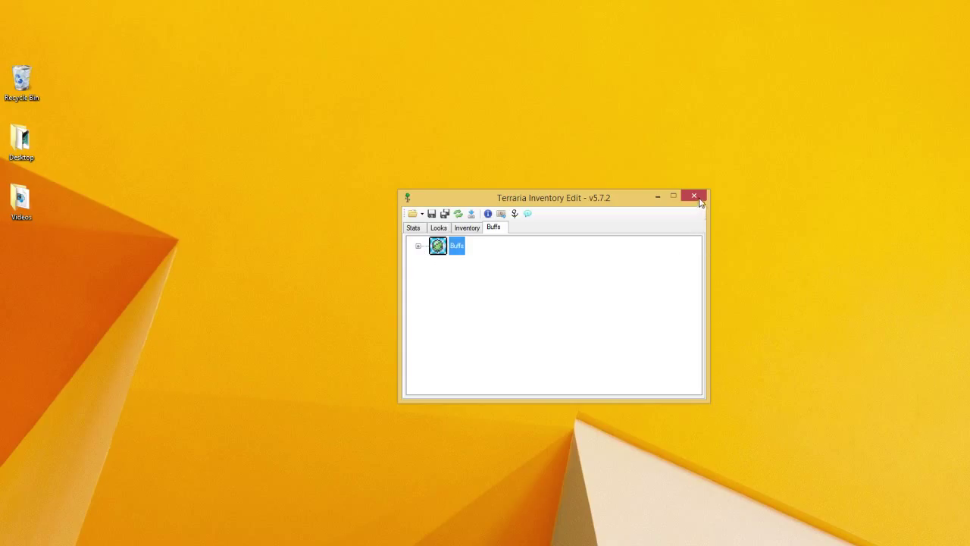
{"action": "left_click", "coordinate": [692, 195]}
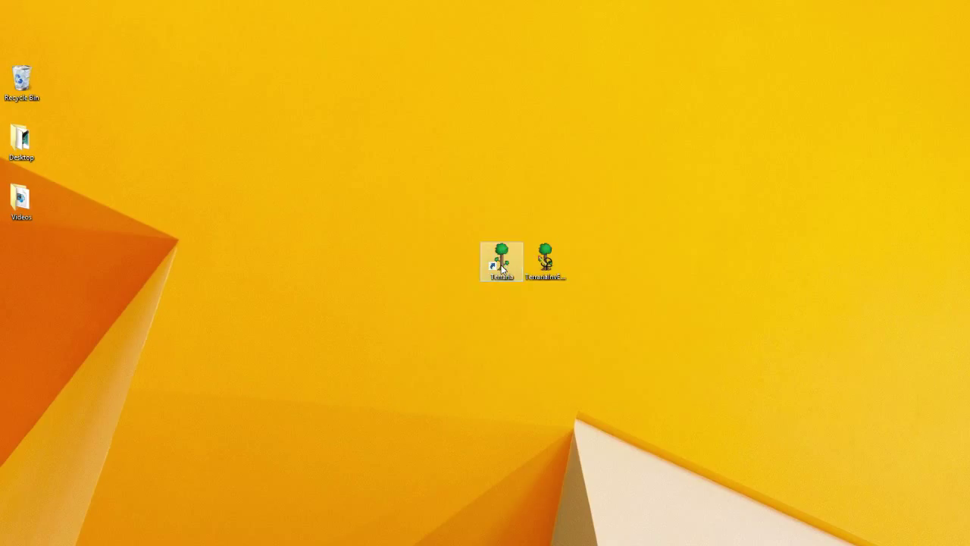
Launch Terraria in Single Player and open the edited character's inventory showing Bat Hook, armour and statues.
{"action": "double_click", "coordinate": [501, 262]}
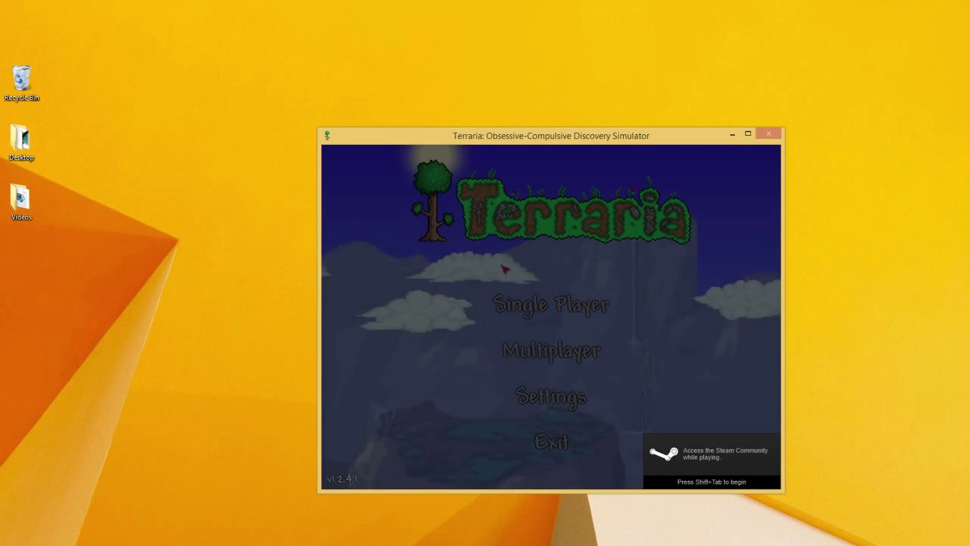
{"action": "left_click", "coordinate": [552, 304]}
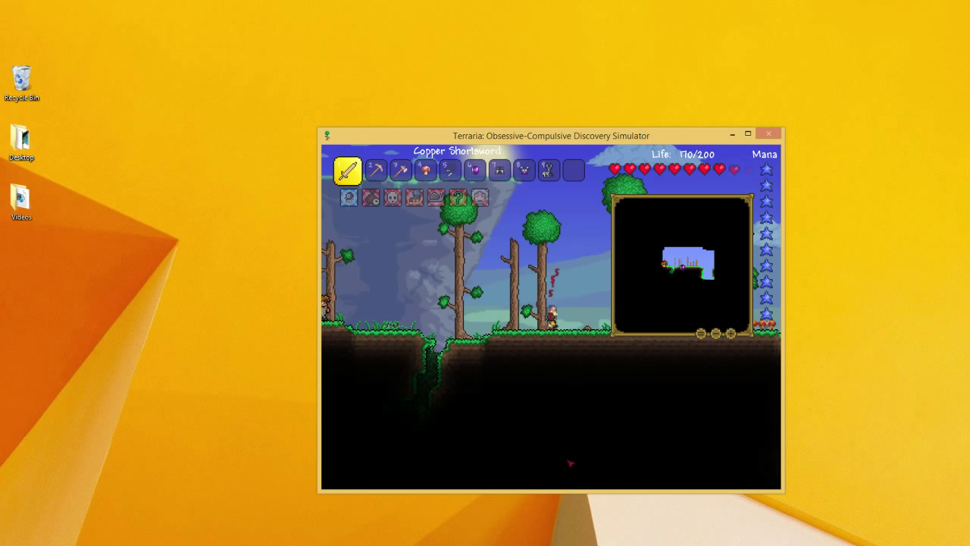
{"action": "key", "text": "Escape"}
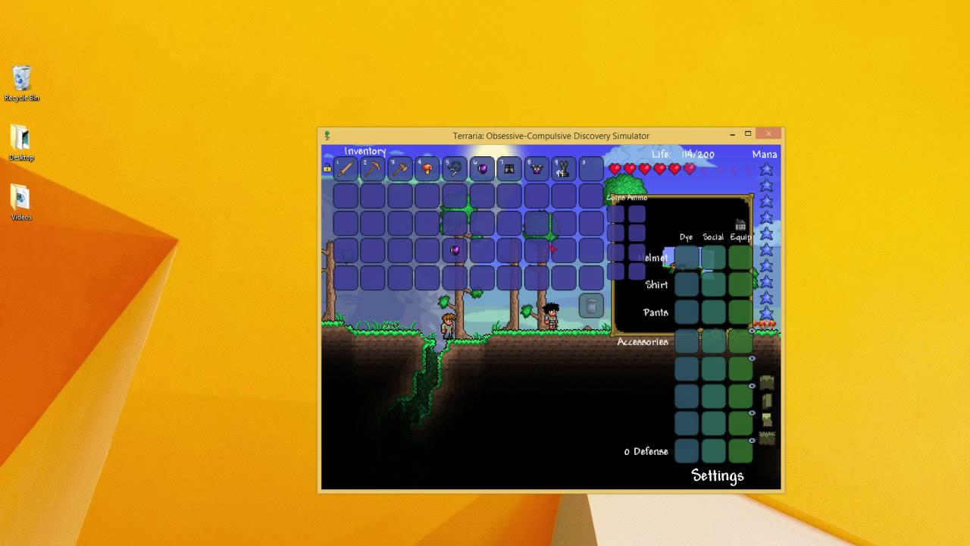
{"action": "mouse_move", "coordinate": [536, 168]}
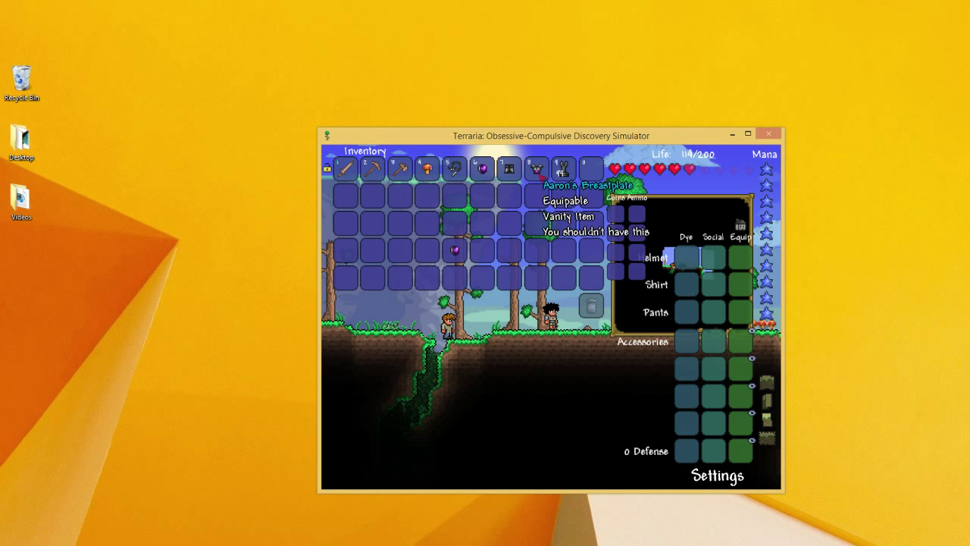